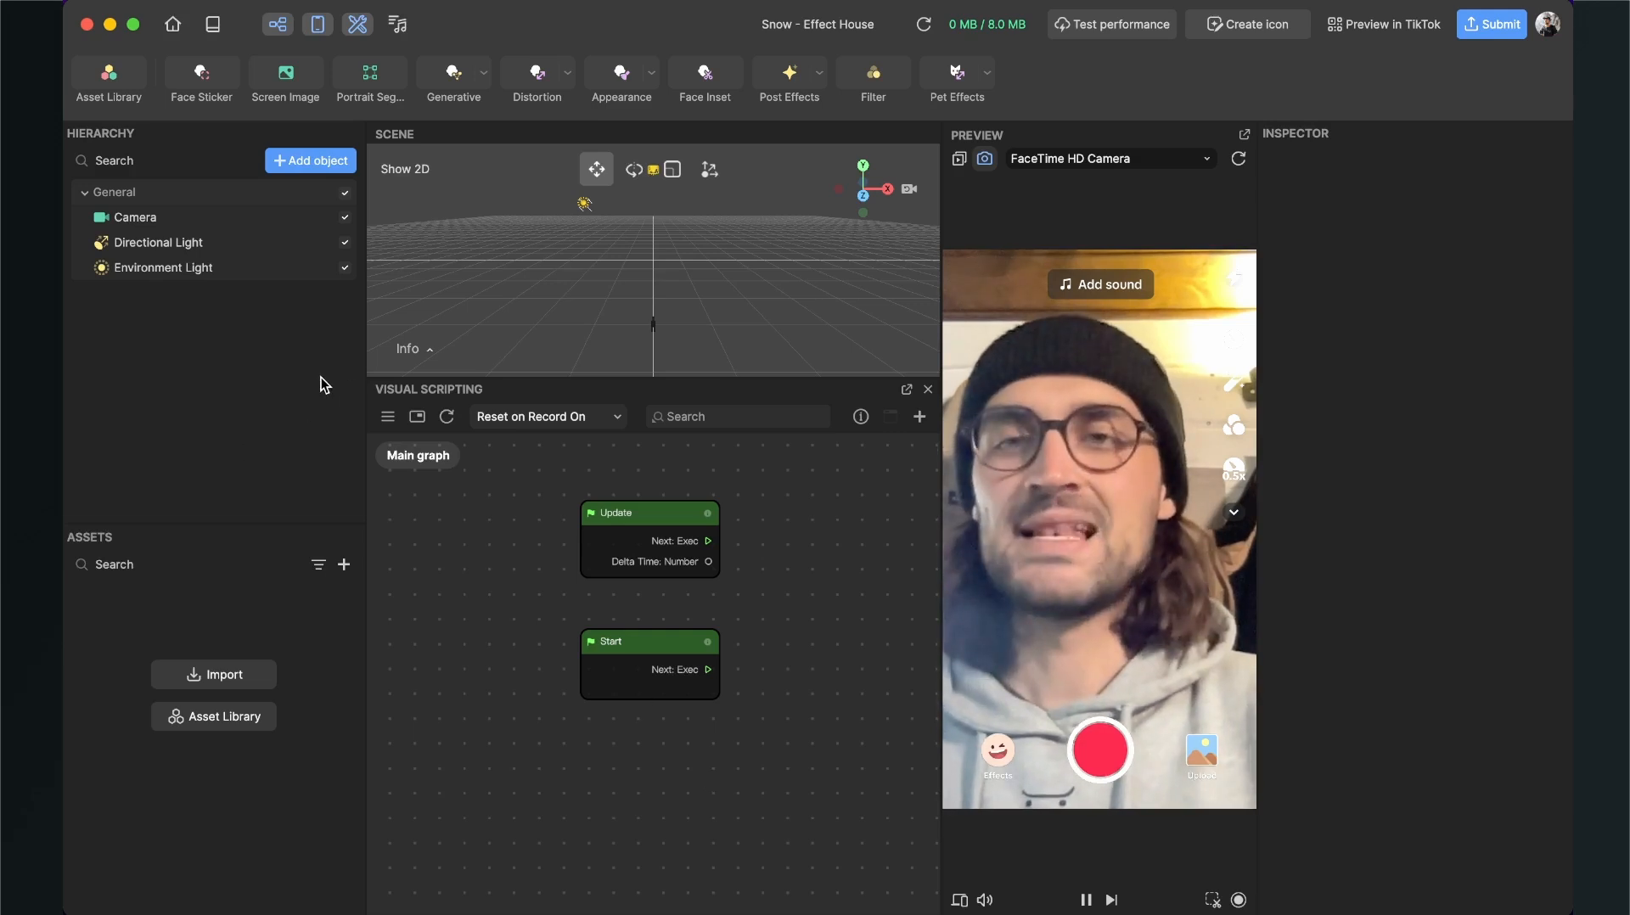
# Add a Basic Particles visual effect so white particles appear in the preview
pyautogui.click(310, 160)
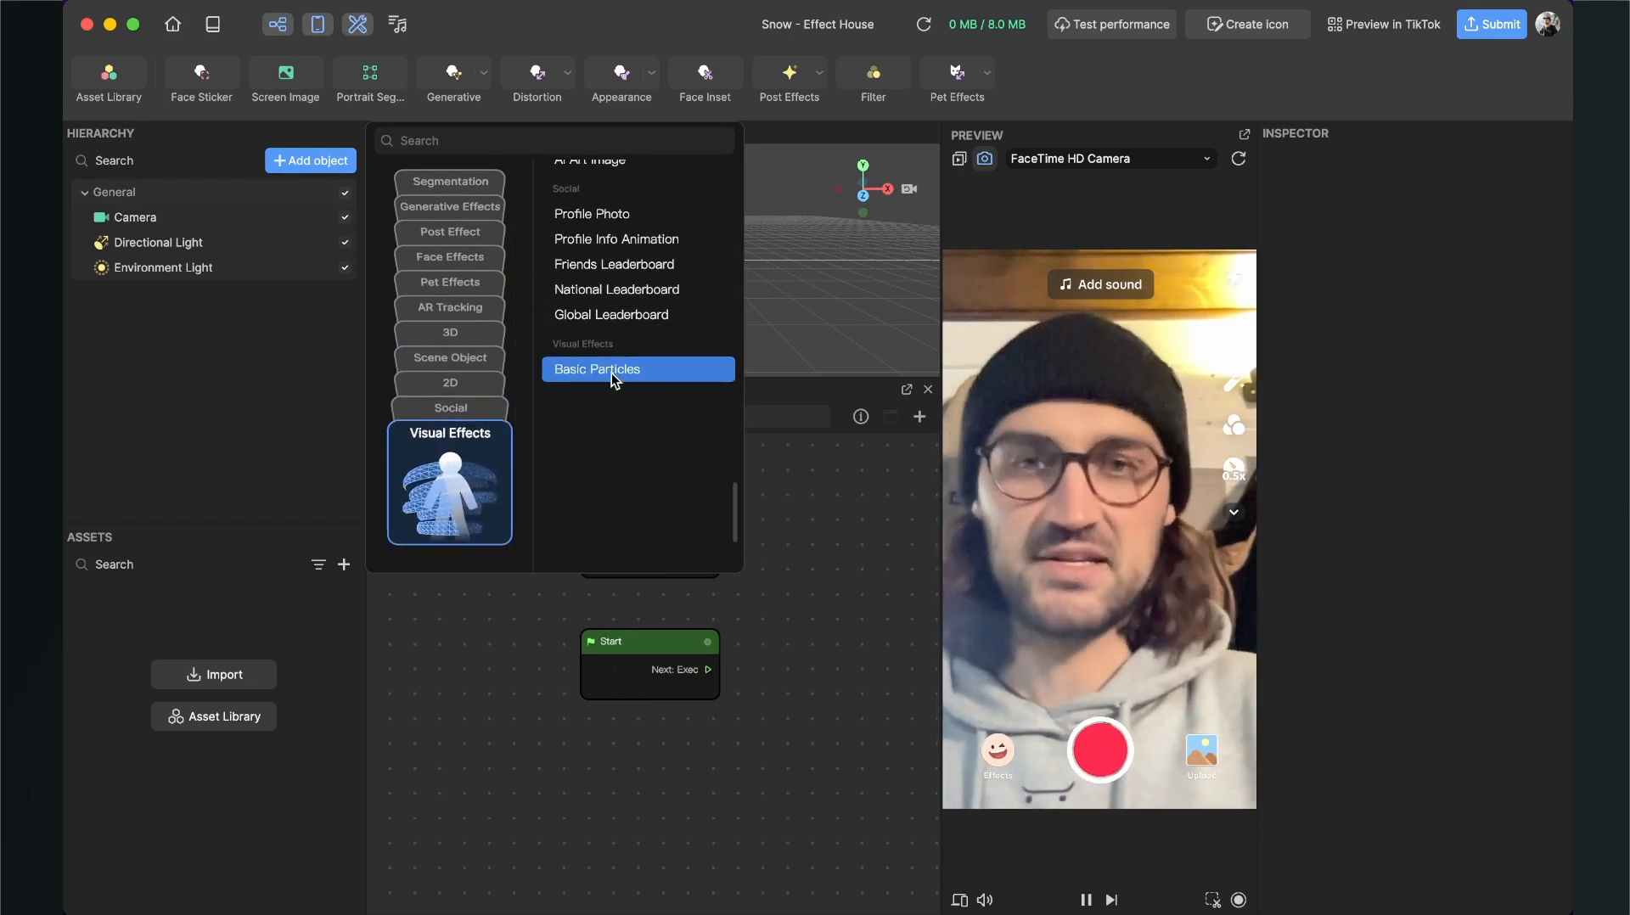
pyautogui.click(597, 369)
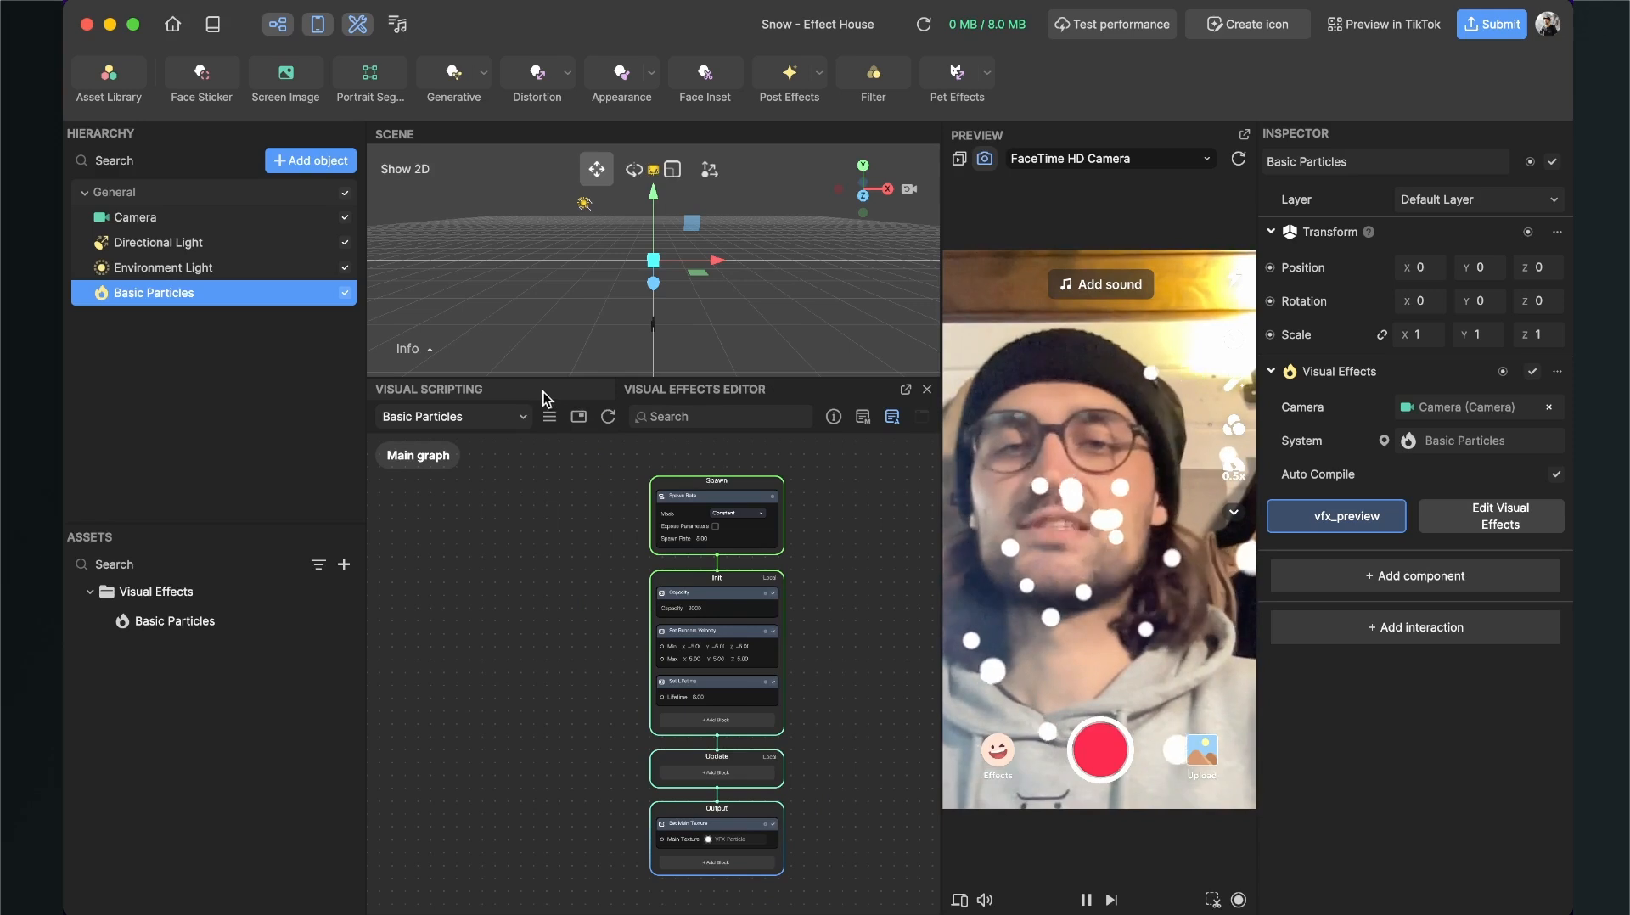
# Scroll the particle graph and open the Update stage's block library
pyautogui.click(454, 416)
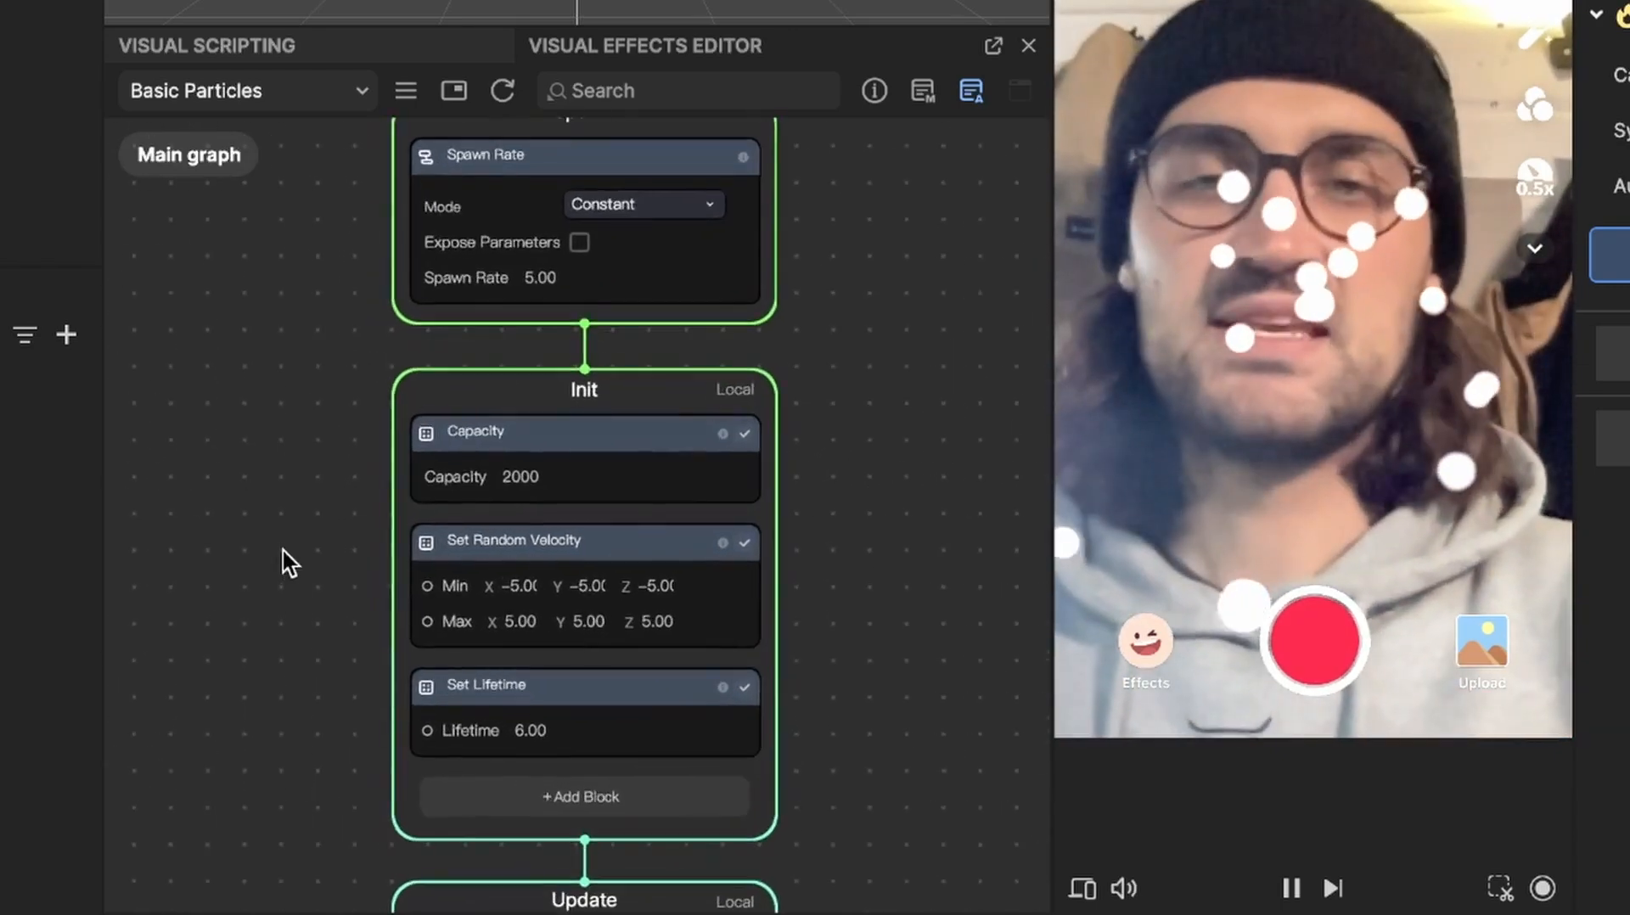
pyautogui.scroll(-3)
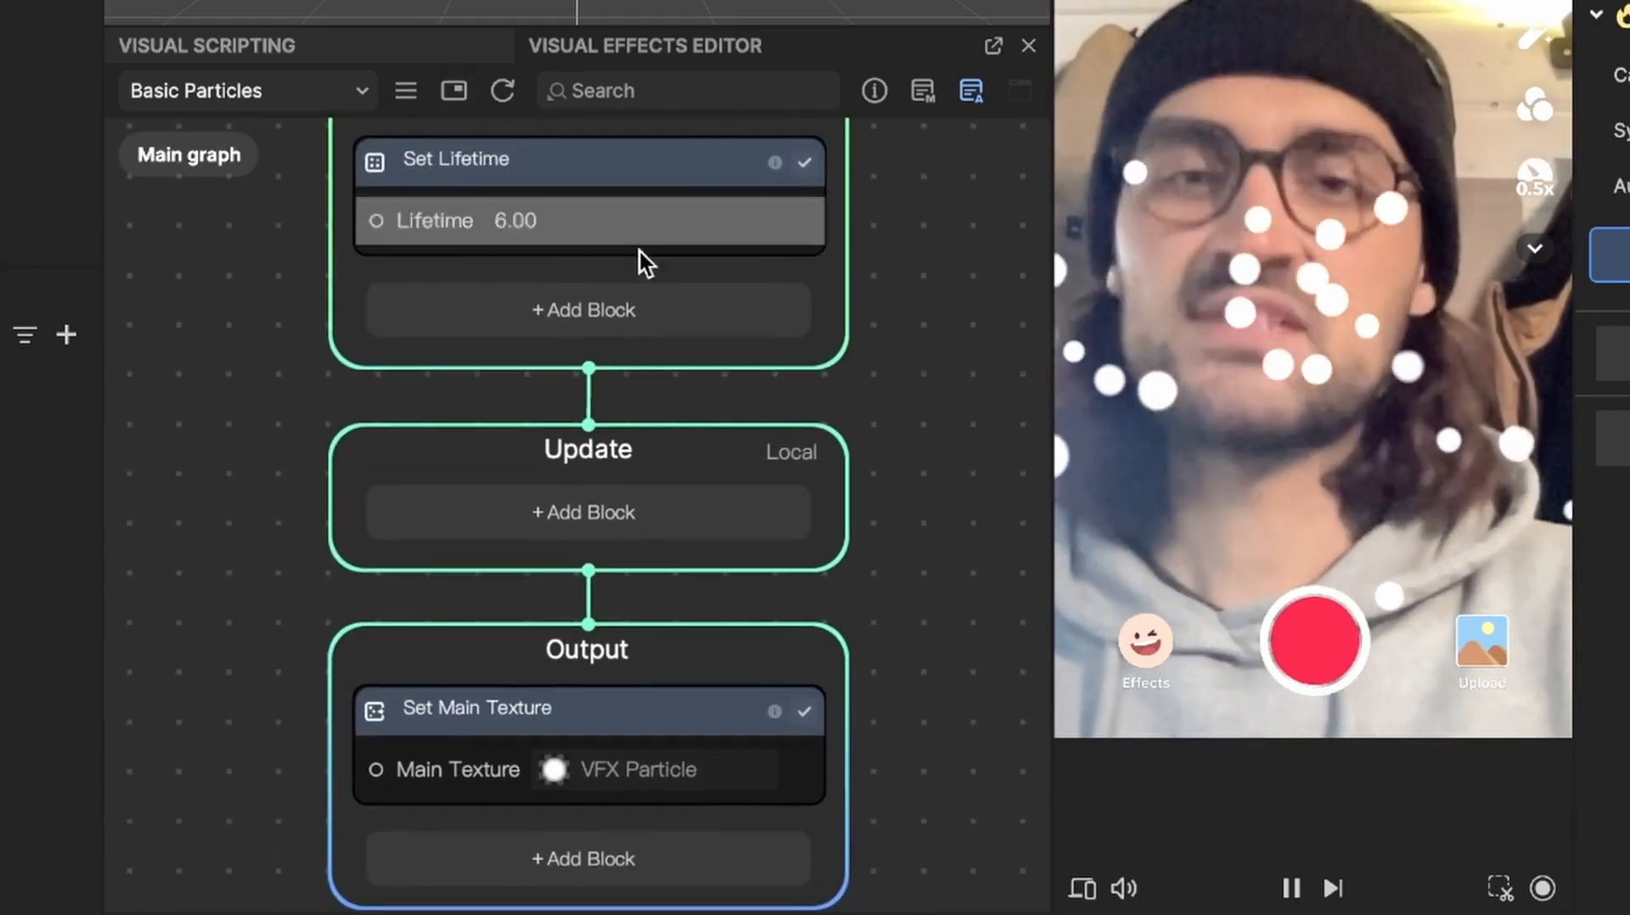
pyautogui.moveTo(598, 523)
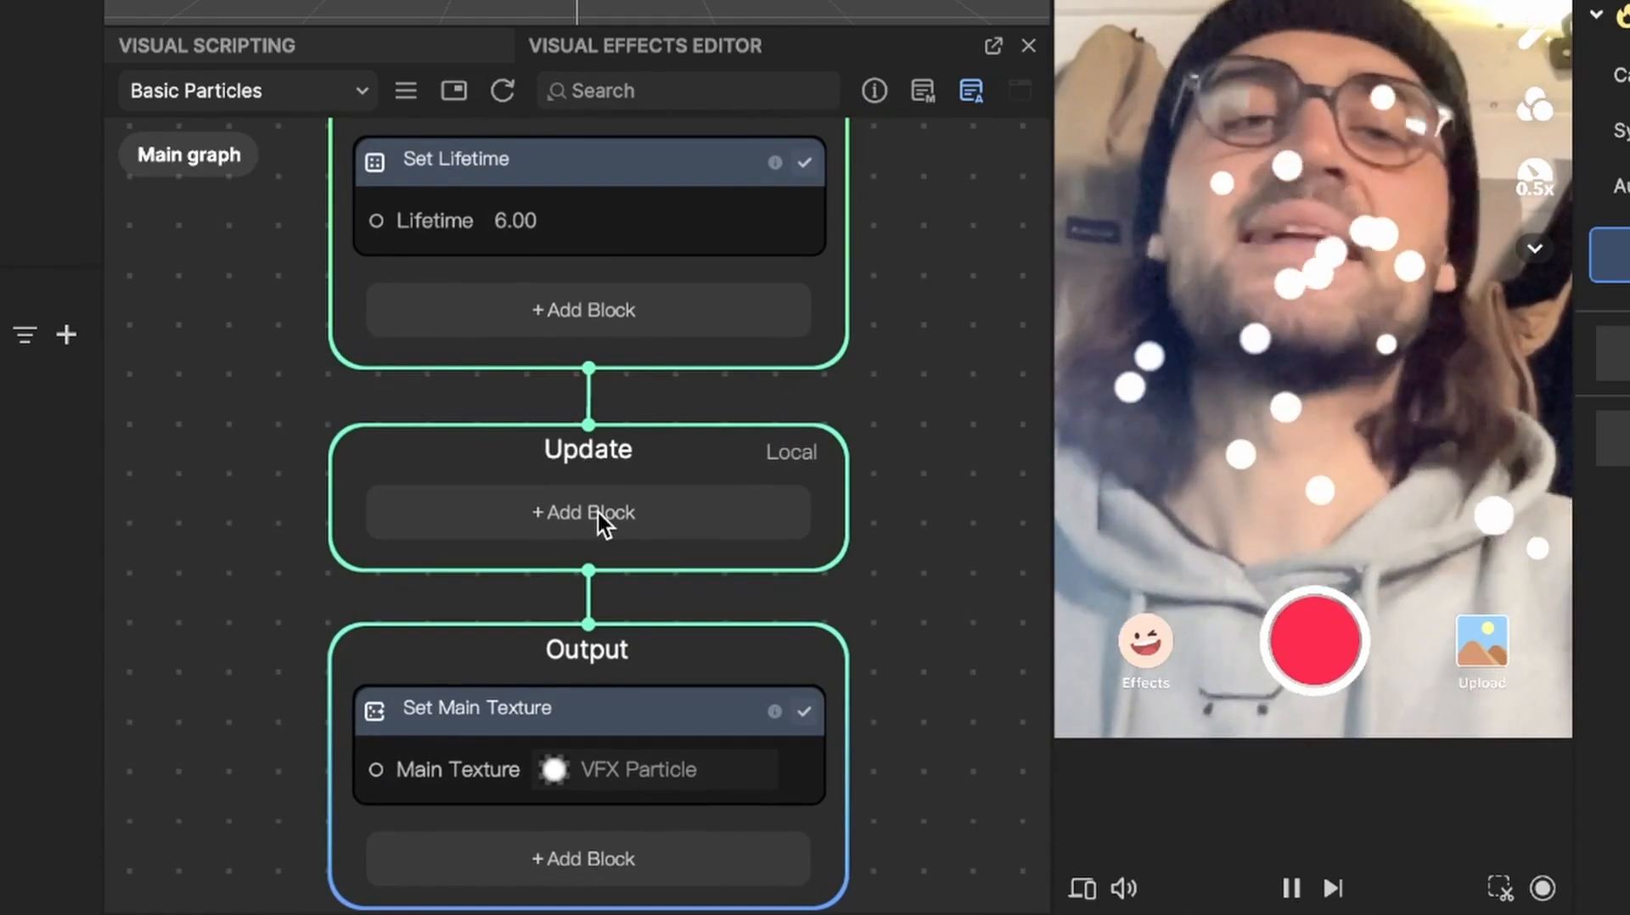
pyautogui.click(584, 511)
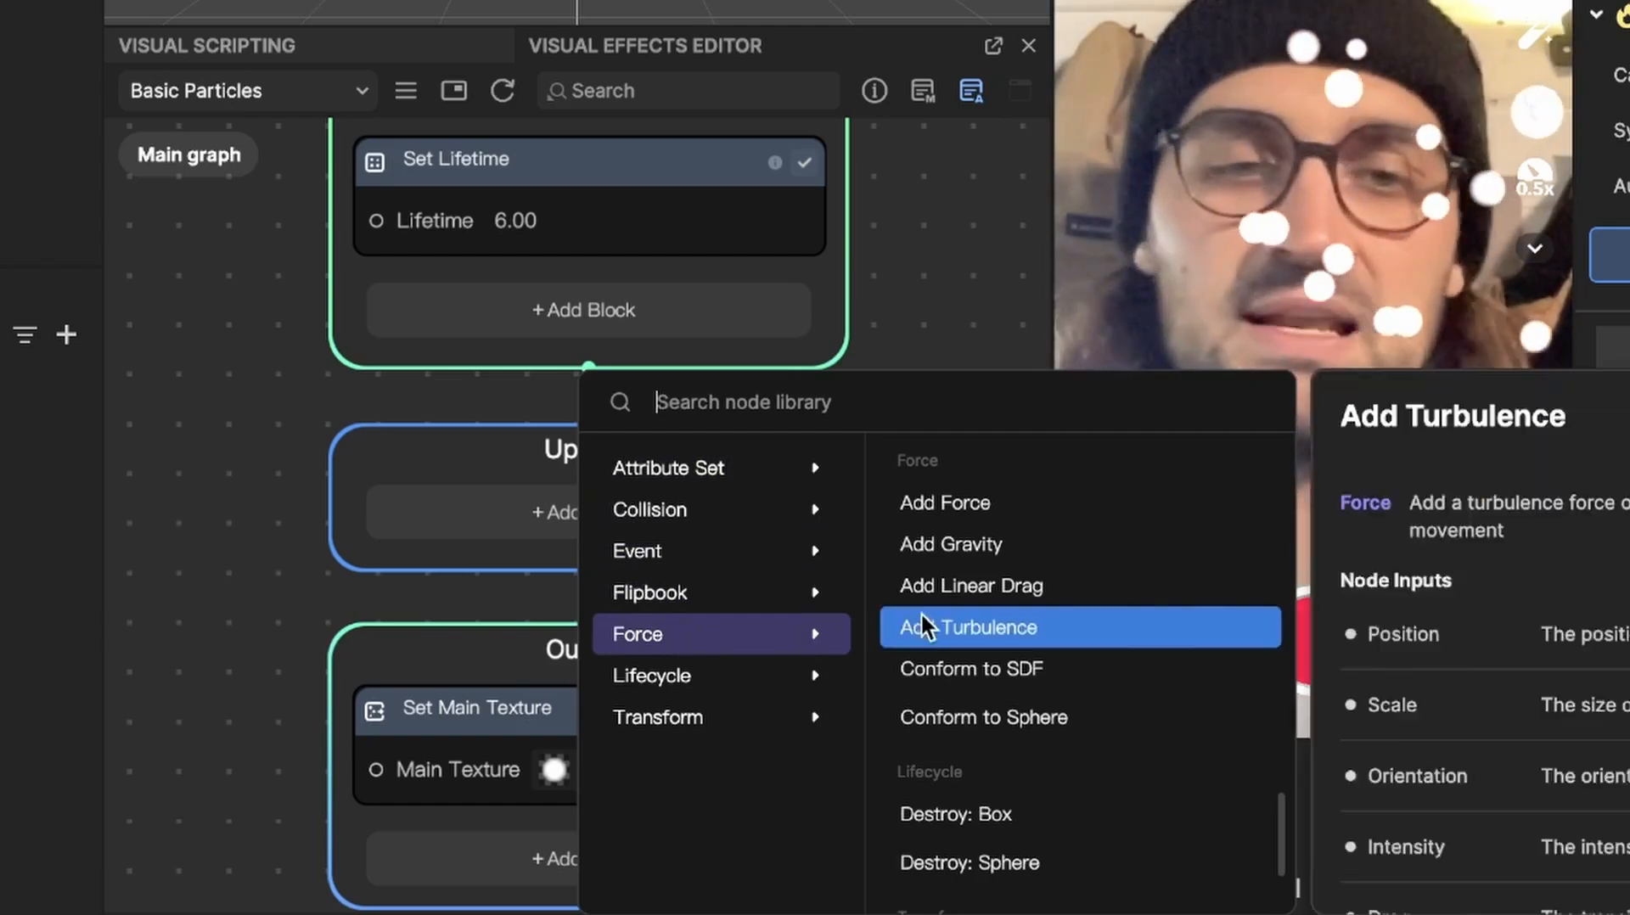
# Add an Add Gravity block to Update and edit its Force Y value to -5
pyautogui.click(949, 544)
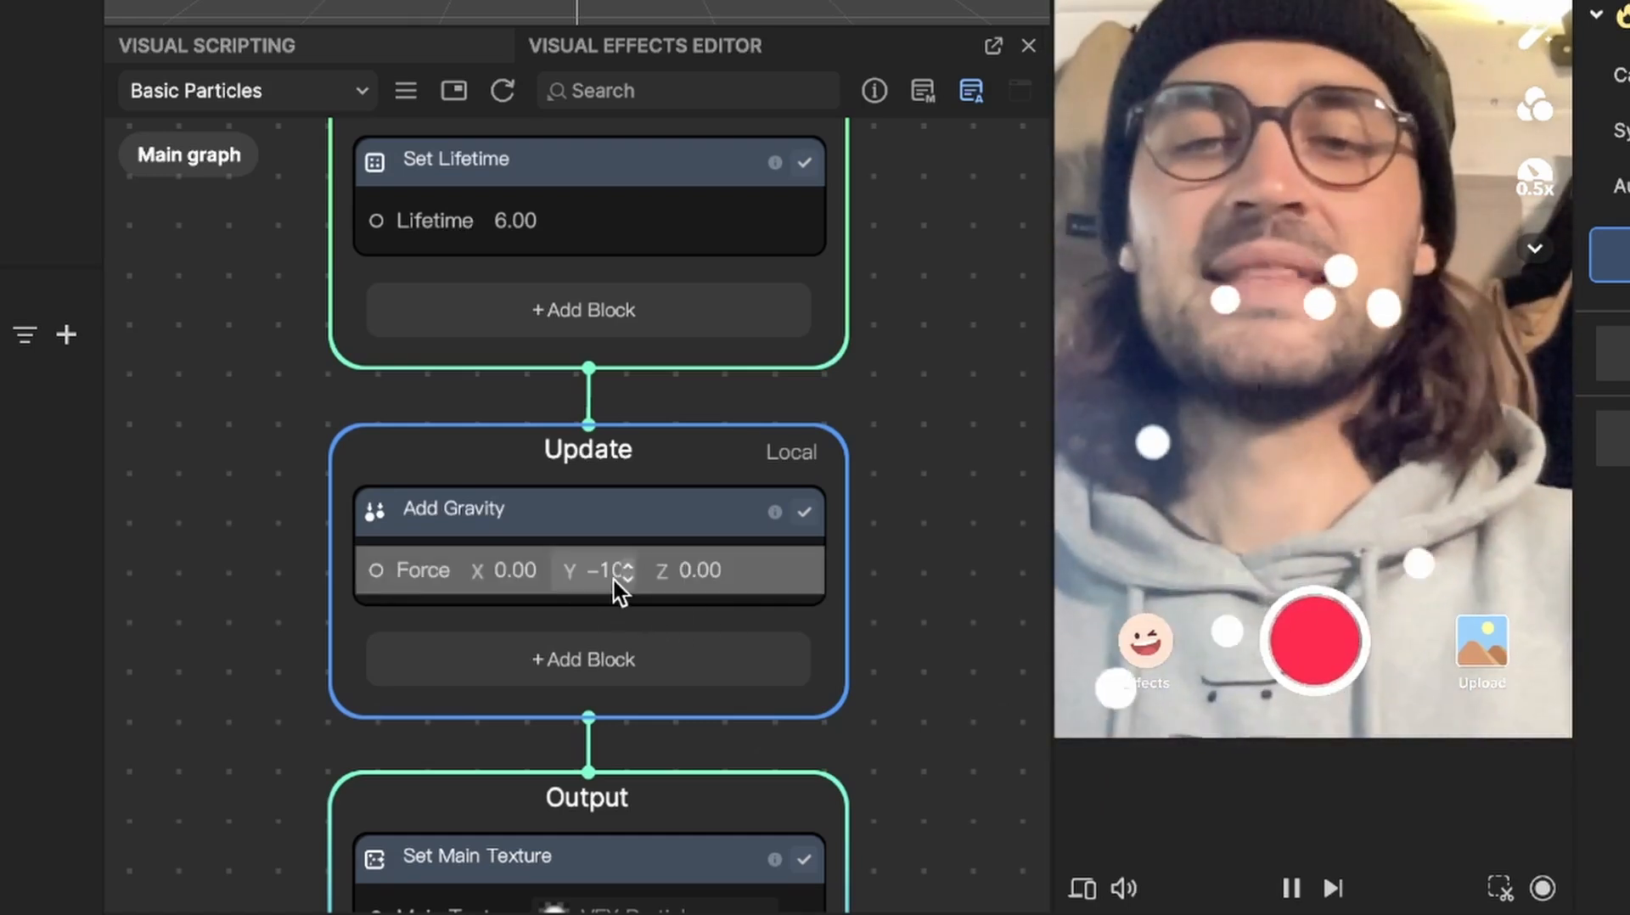
pyautogui.click(598, 570)
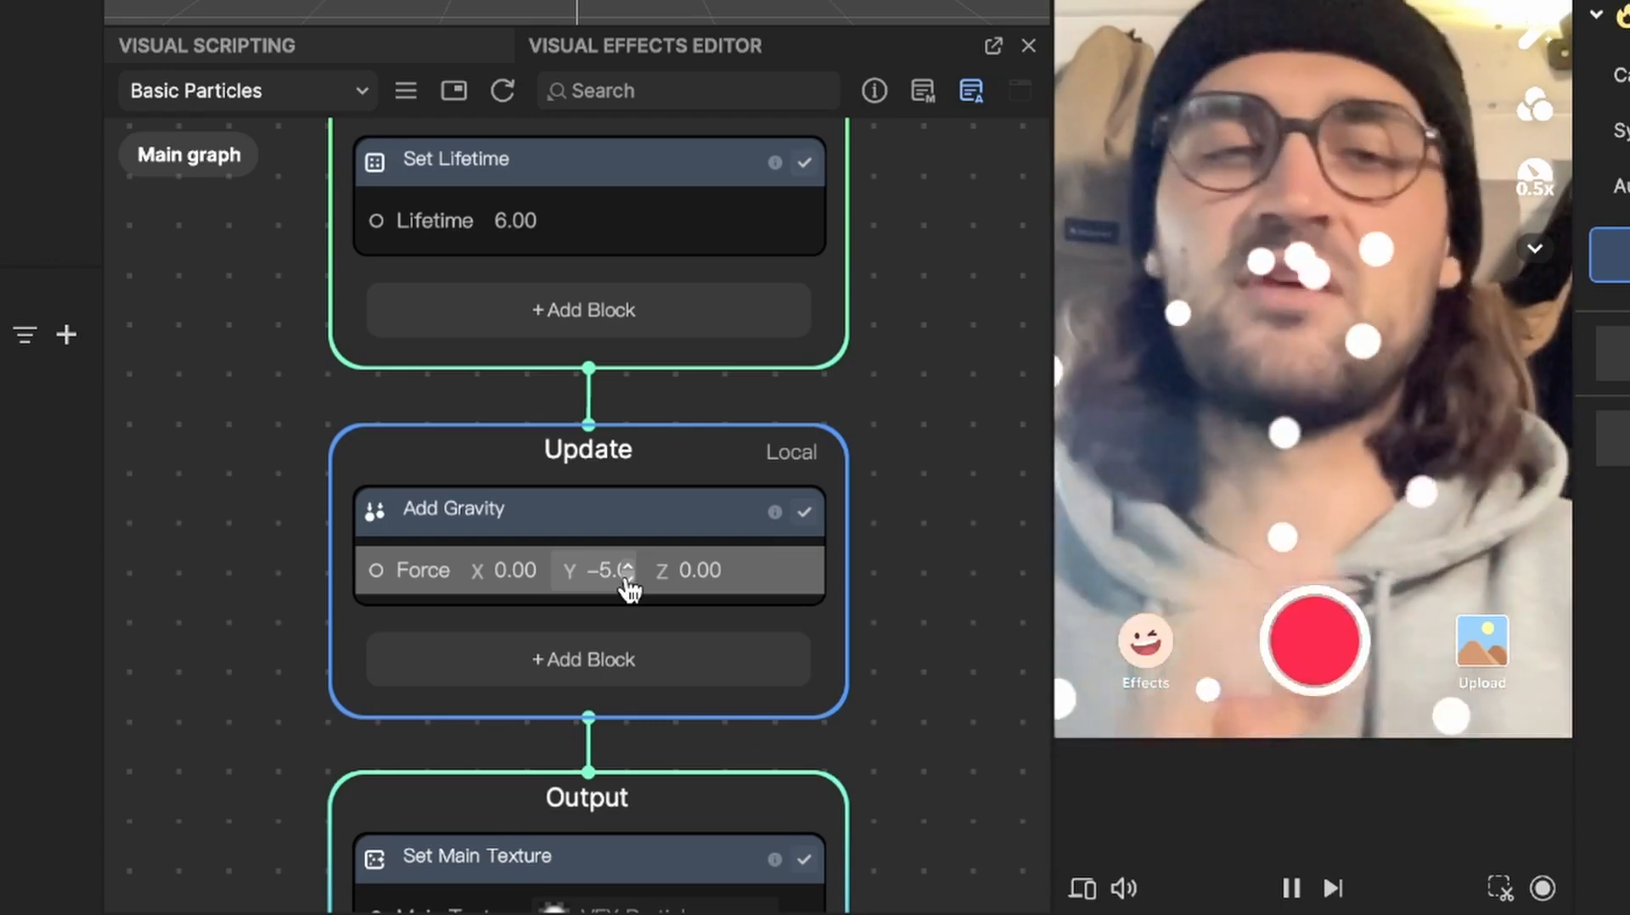
pyautogui.moveTo(500, 664)
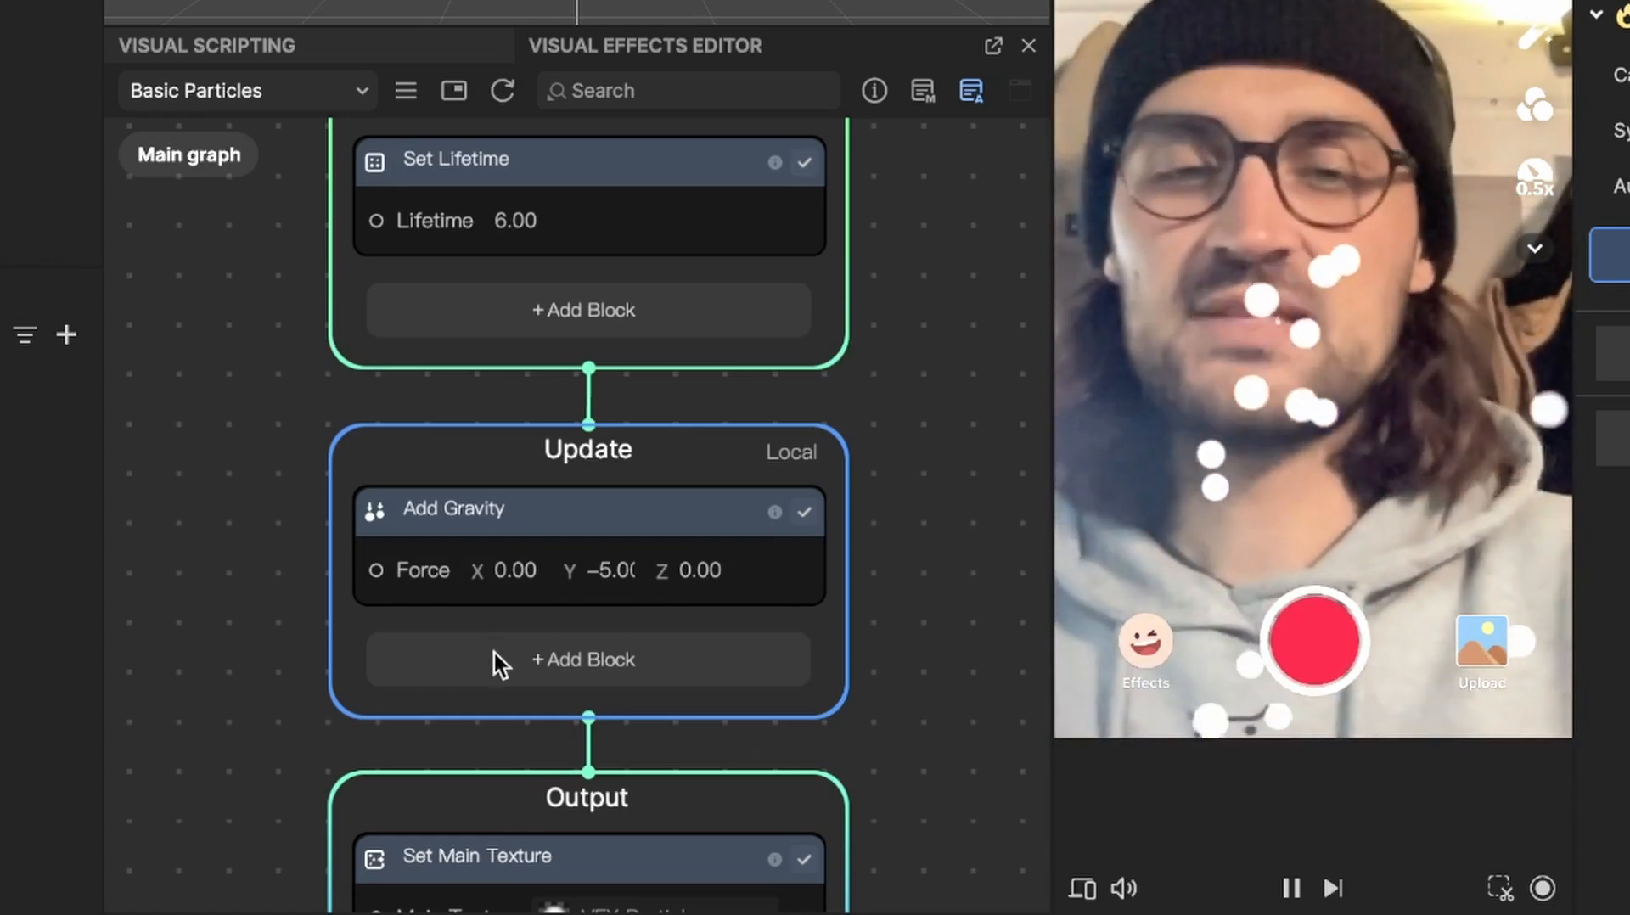
# Add a Set Color (RGBA) block tinting particles white at 70% opacity, and edit gravity Y
pyautogui.click(583, 660)
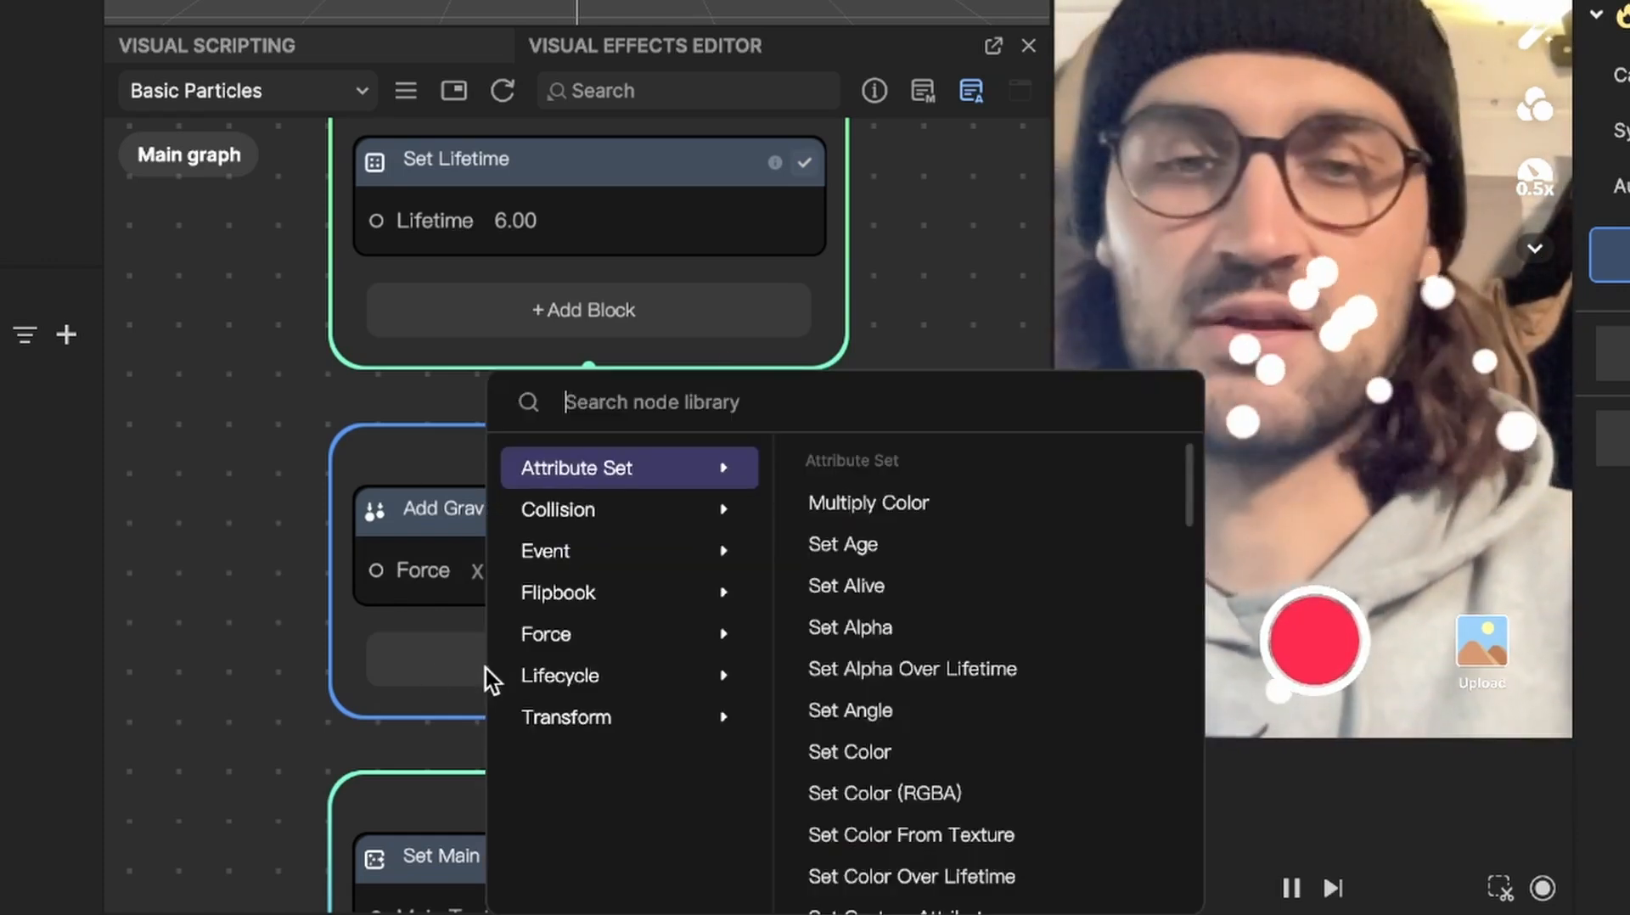
pyautogui.write('color')
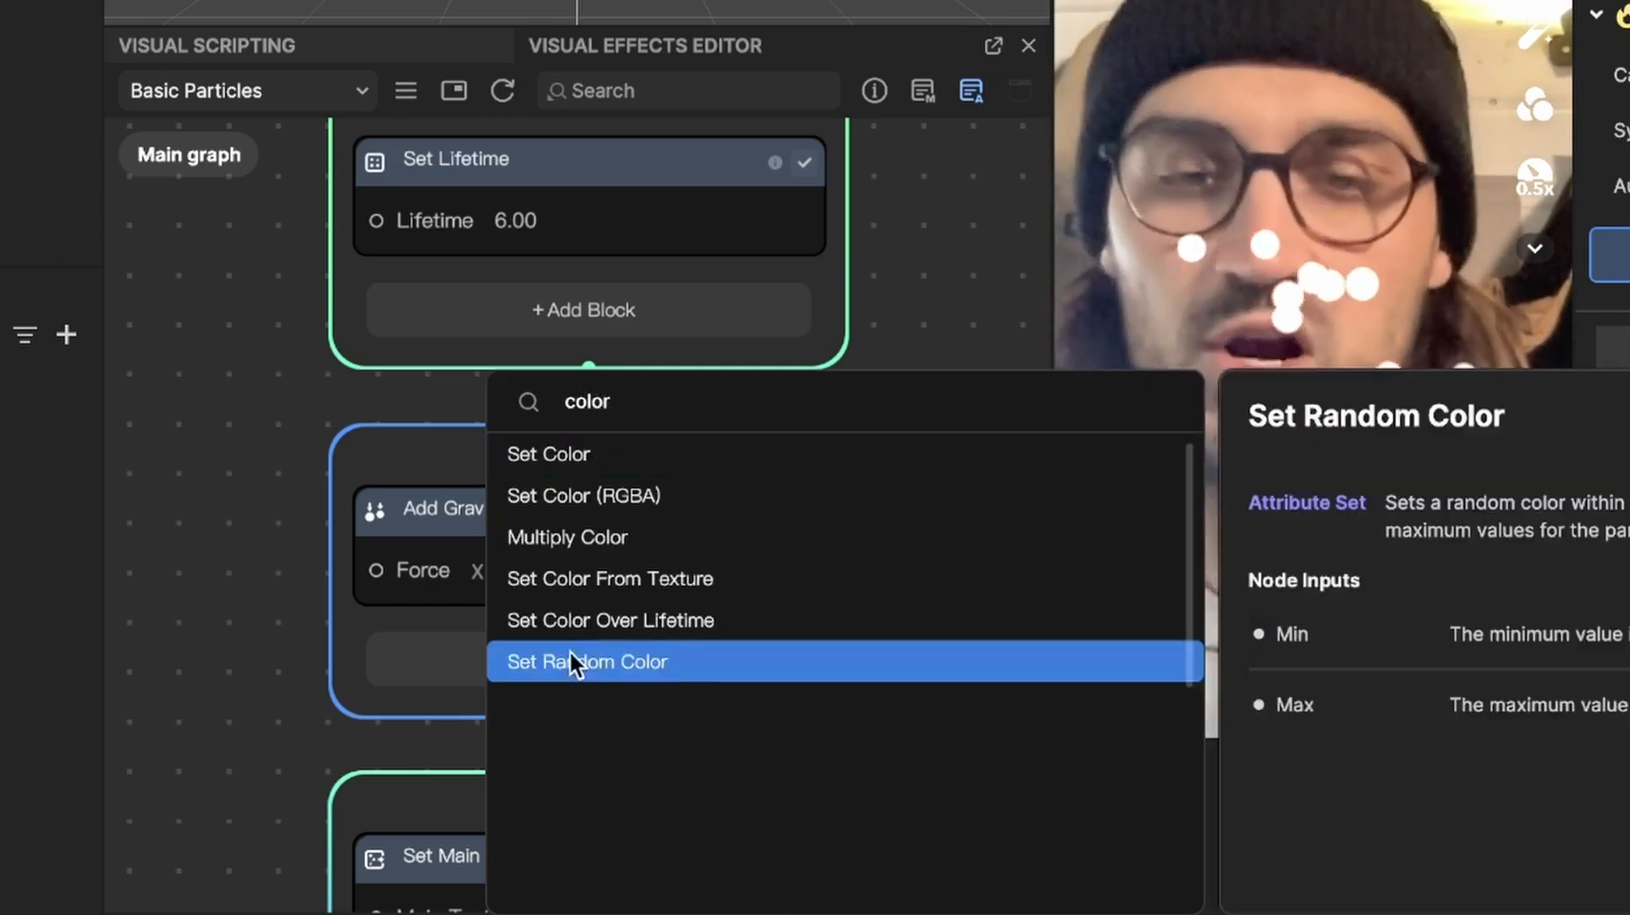
pyautogui.moveTo(547, 454)
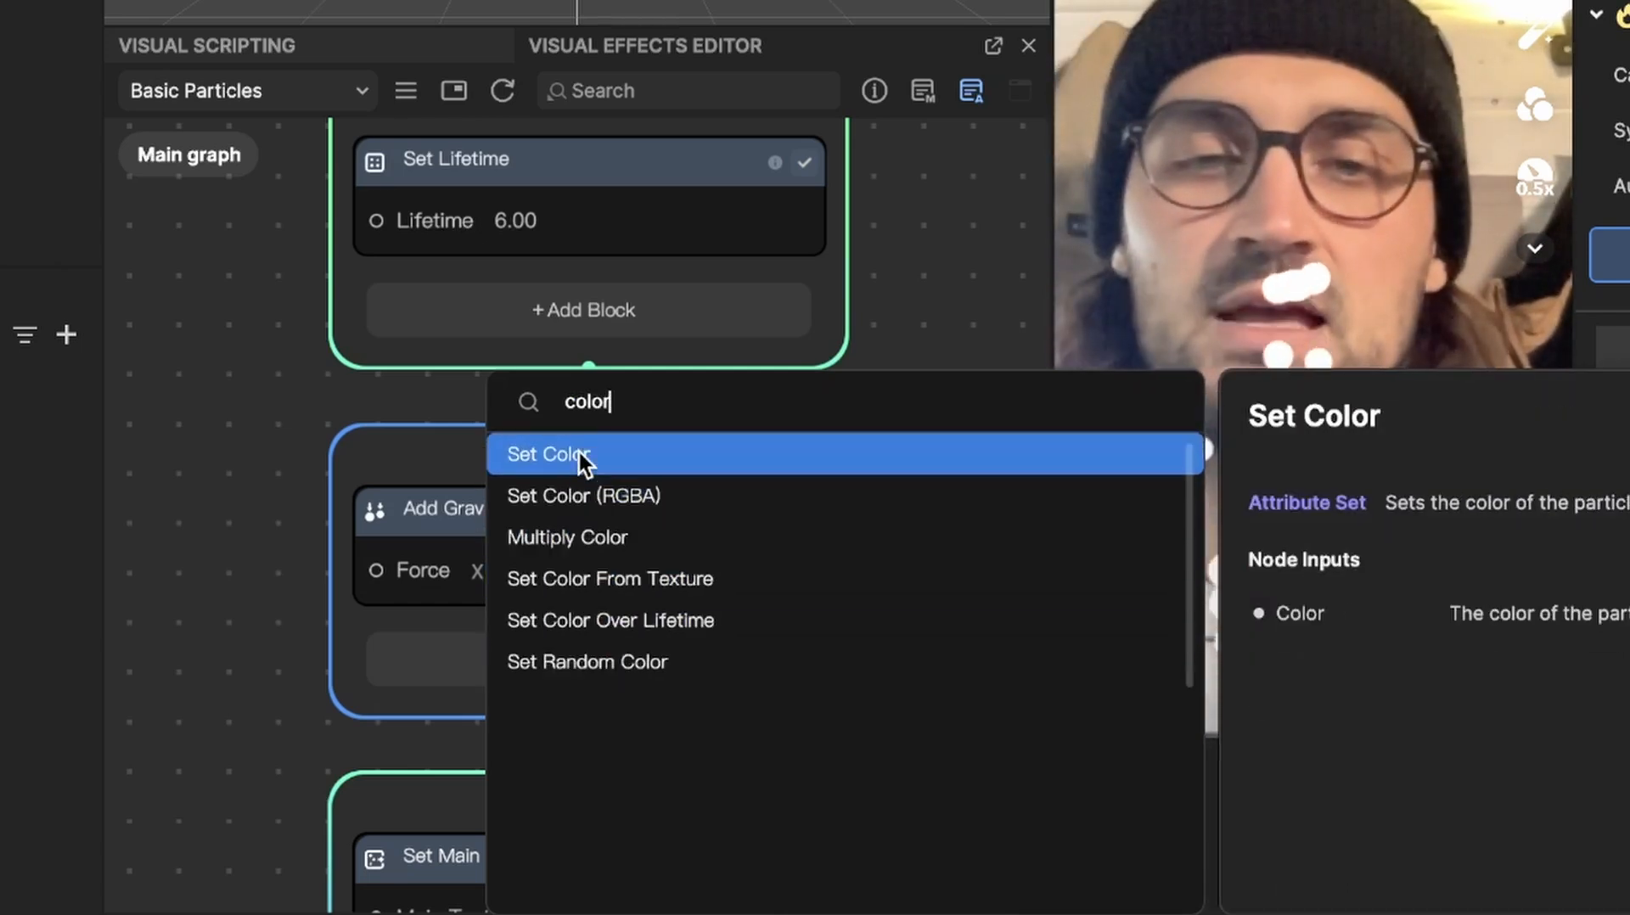
pyautogui.moveTo(554, 496)
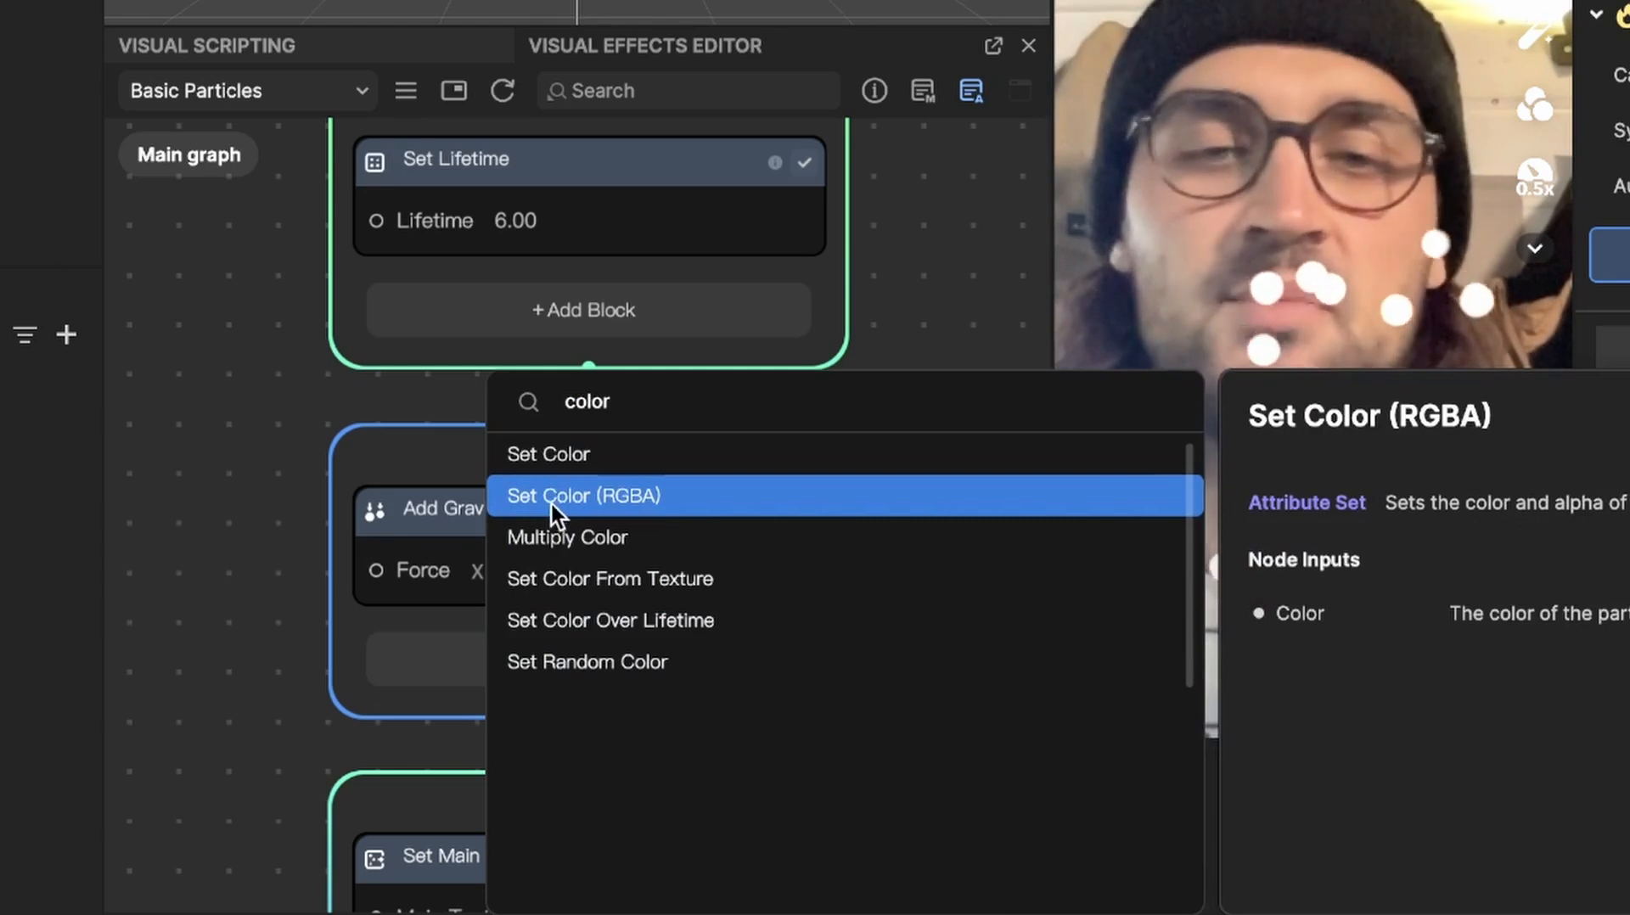
pyautogui.moveTo(598, 517)
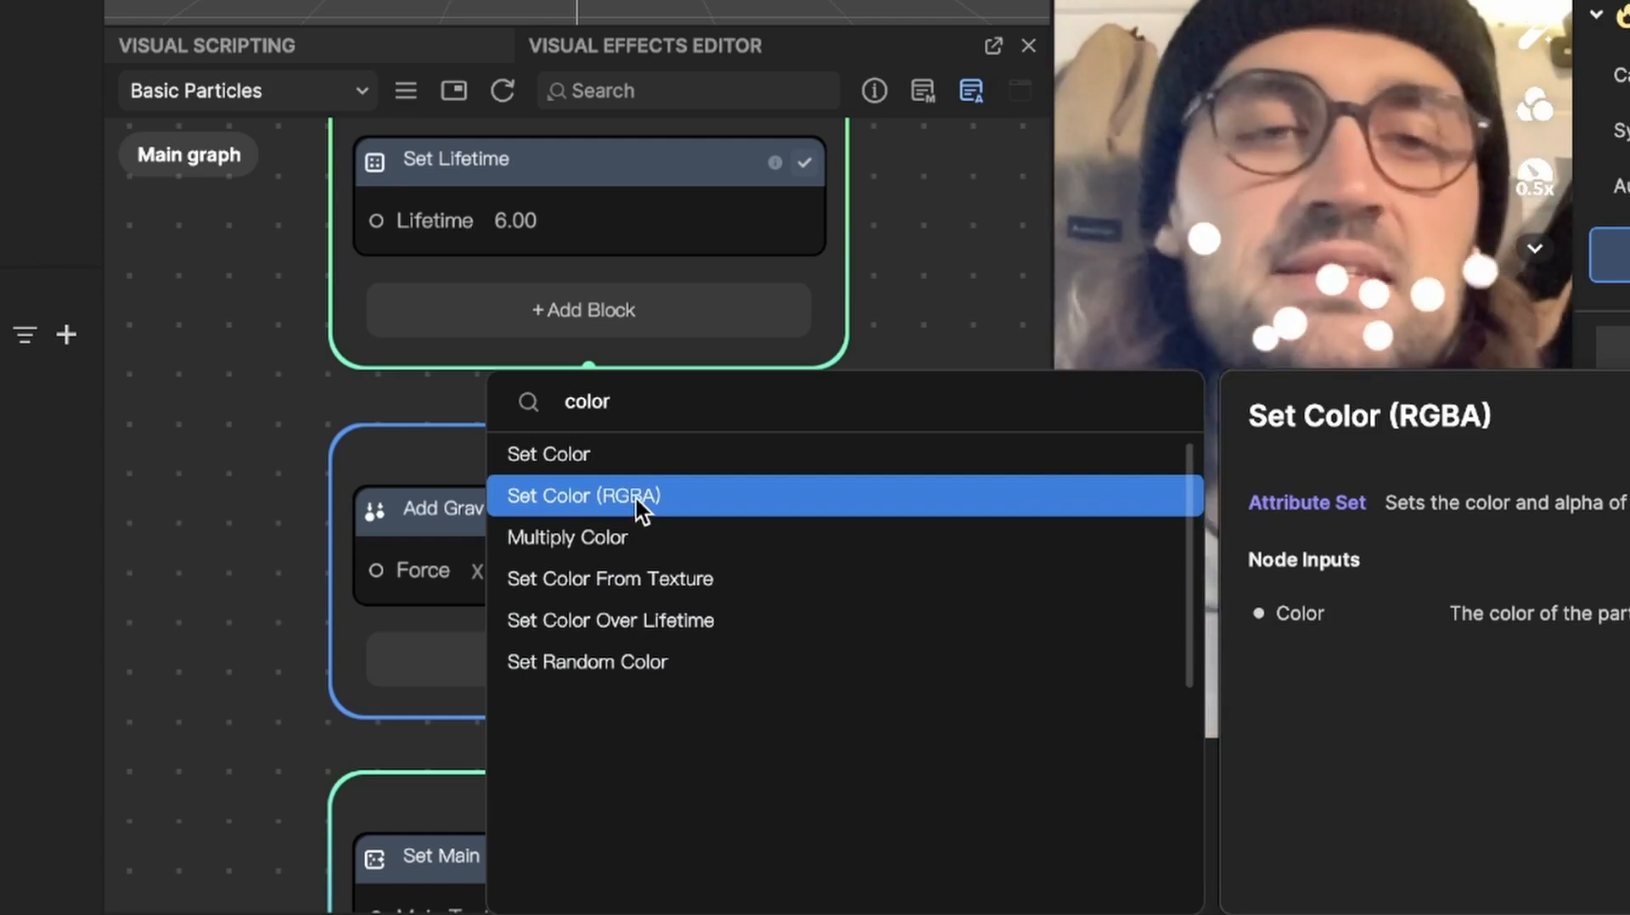
pyautogui.click(582, 496)
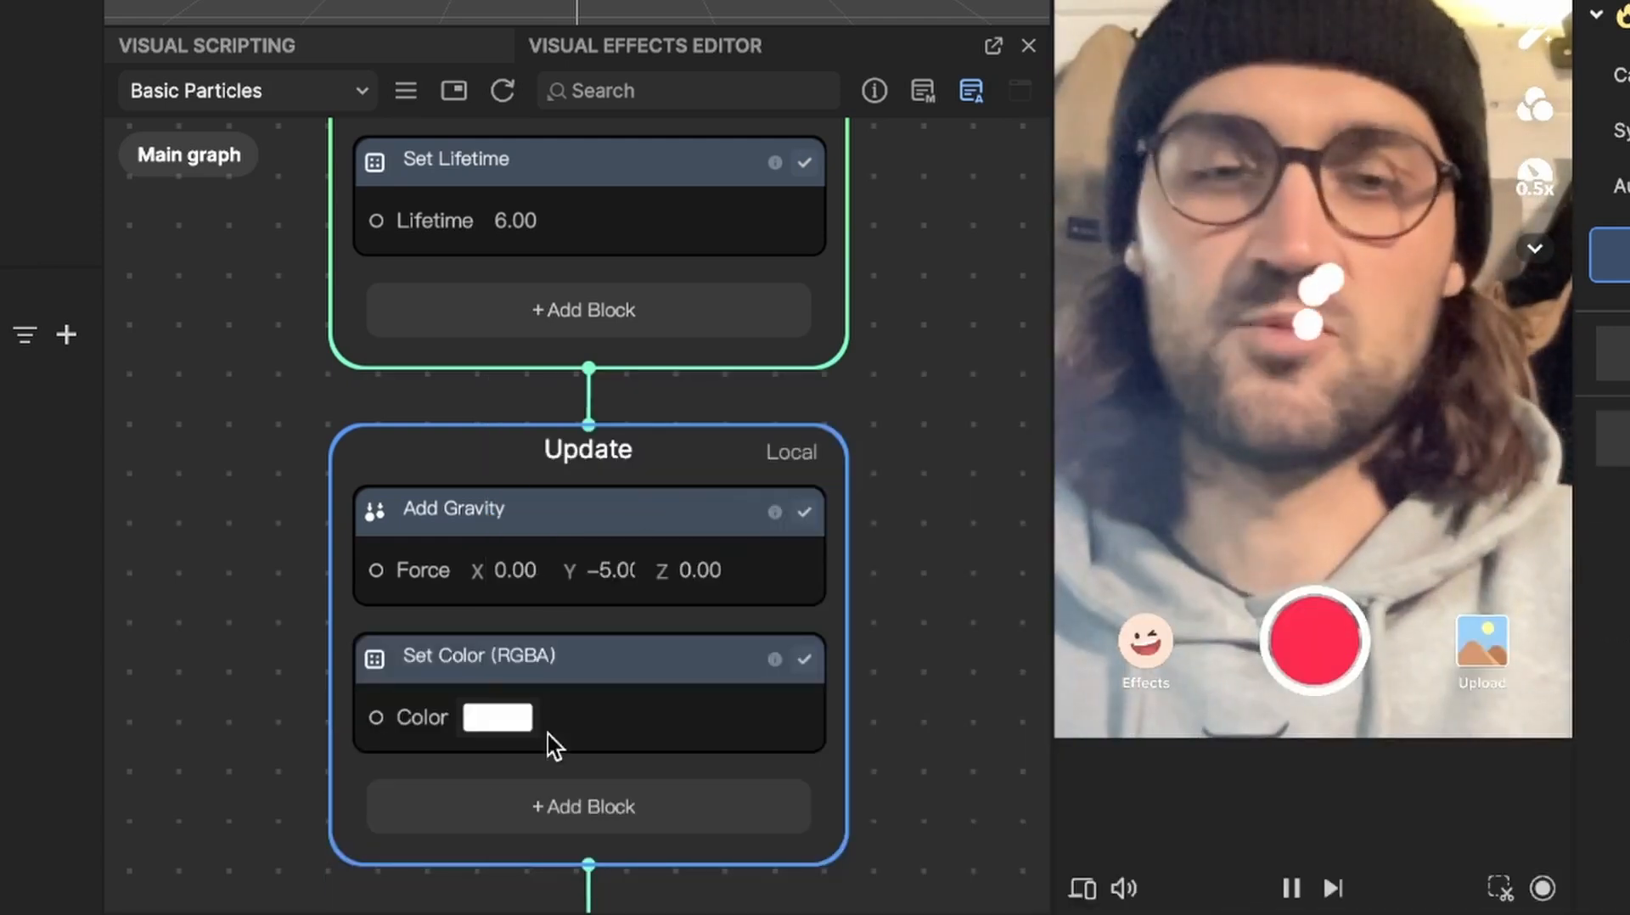
pyautogui.moveTo(489, 728)
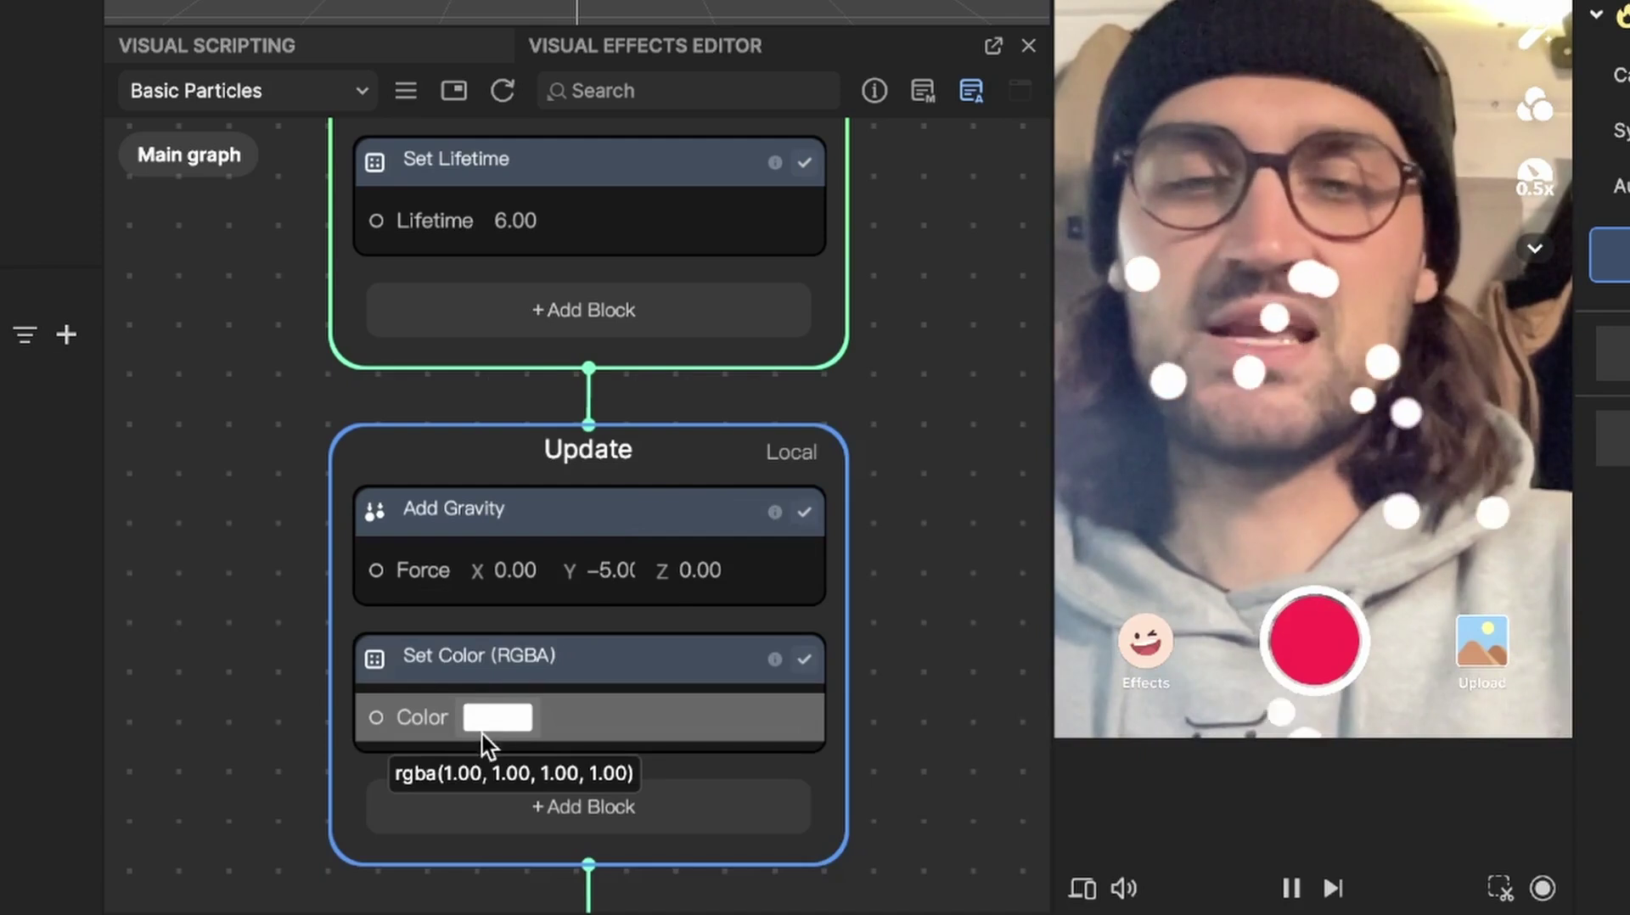
pyautogui.click(497, 718)
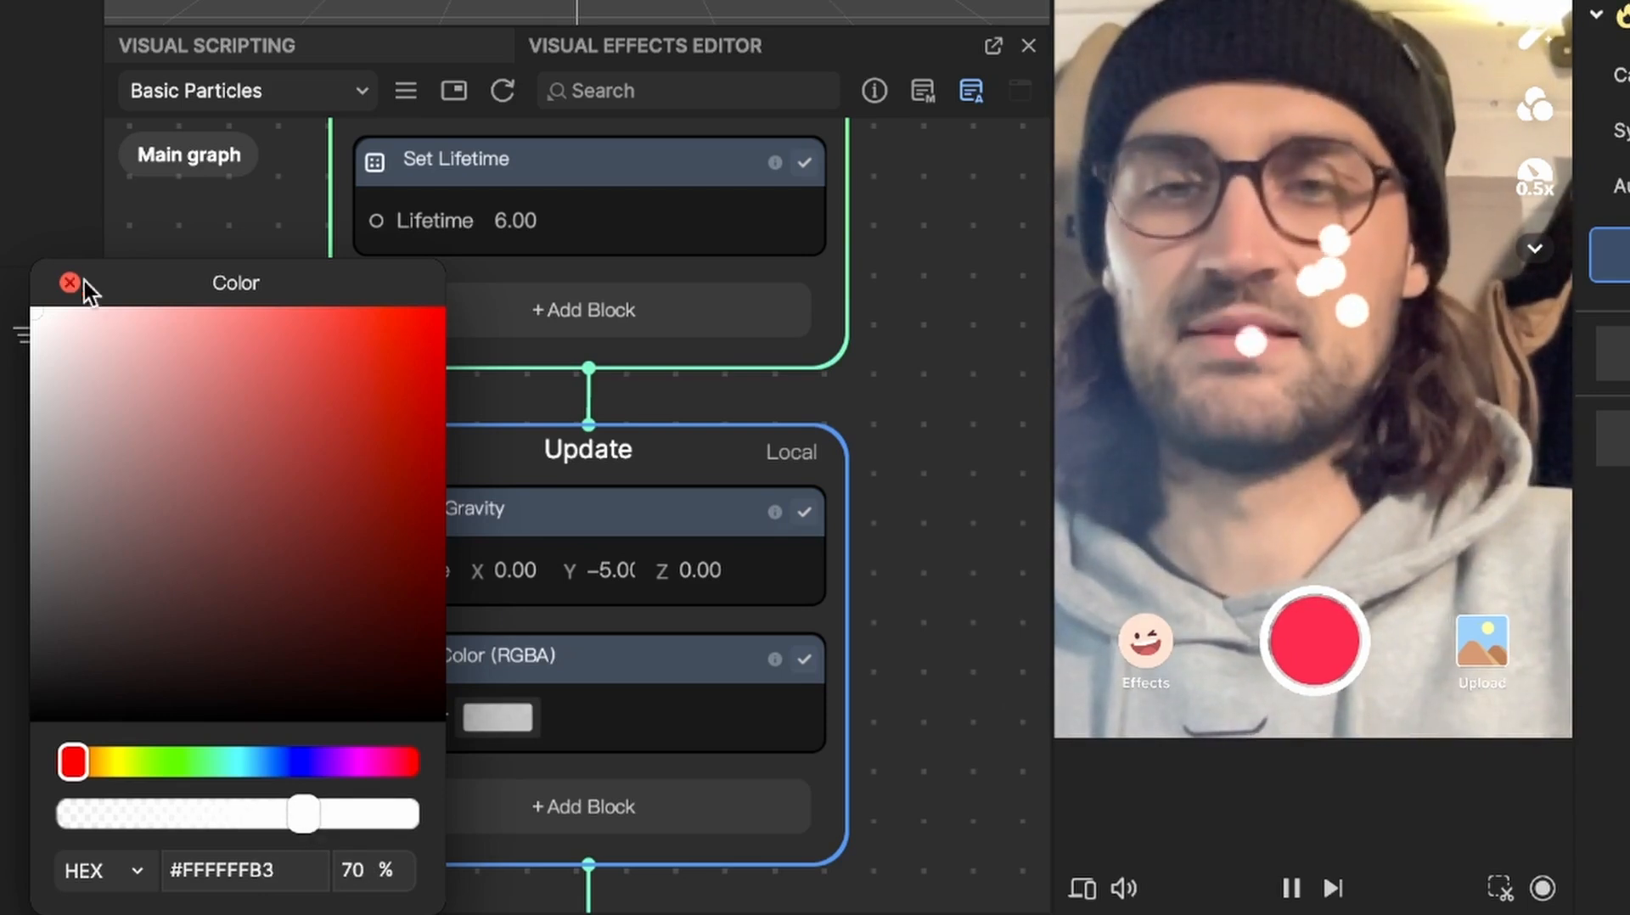
pyautogui.click(70, 282)
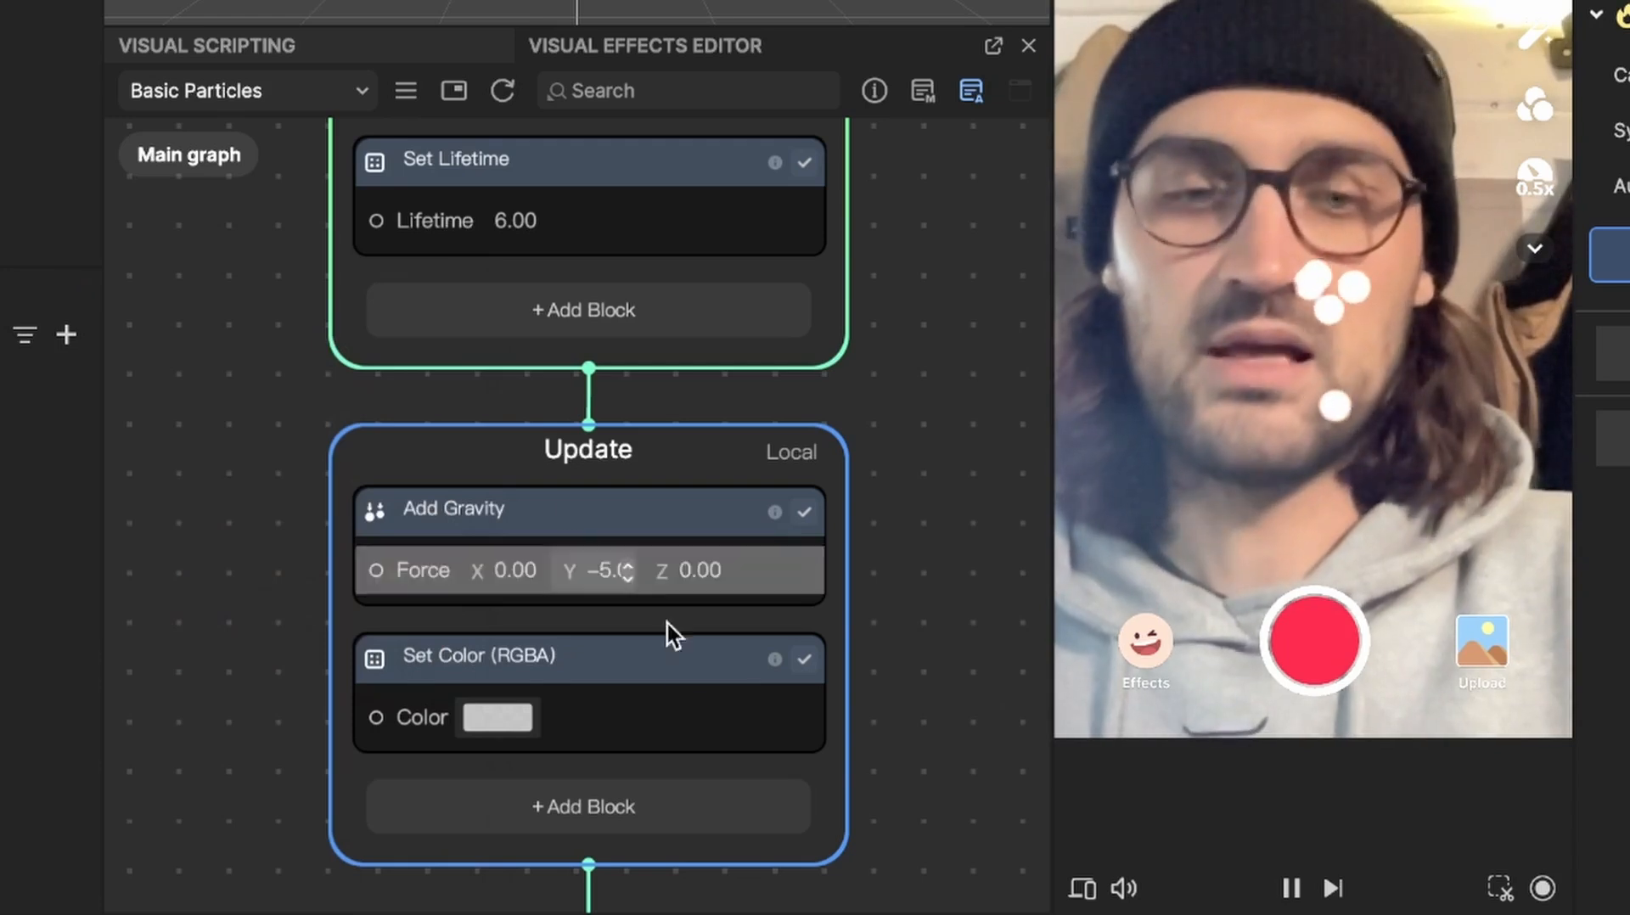
pyautogui.moveTo(881, 592)
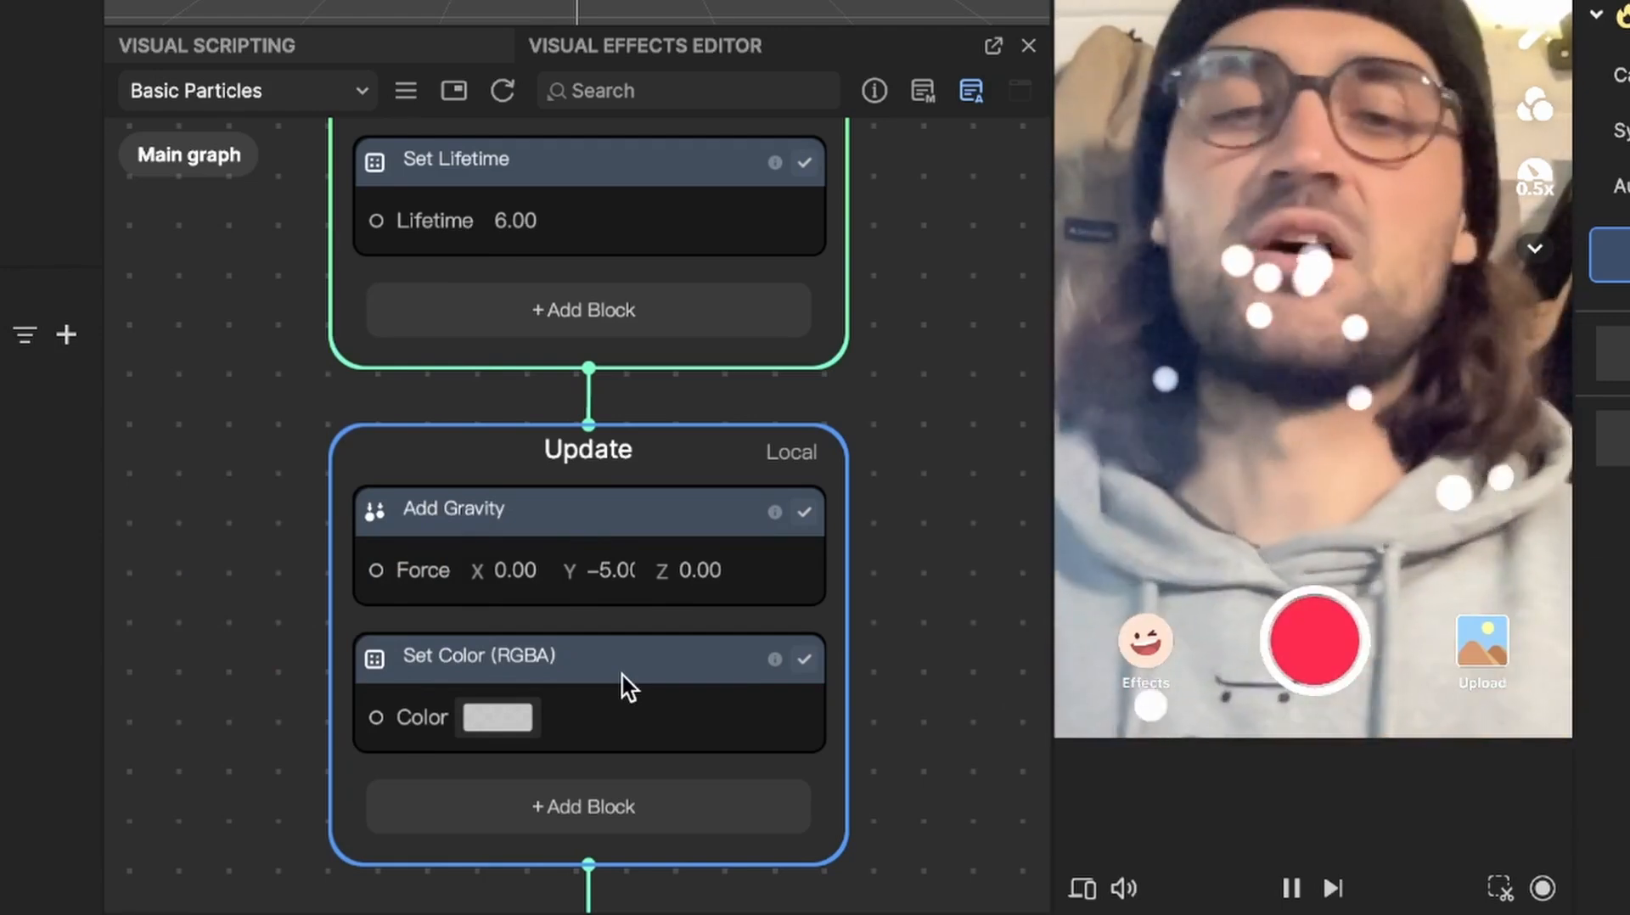
pyautogui.moveTo(619, 842)
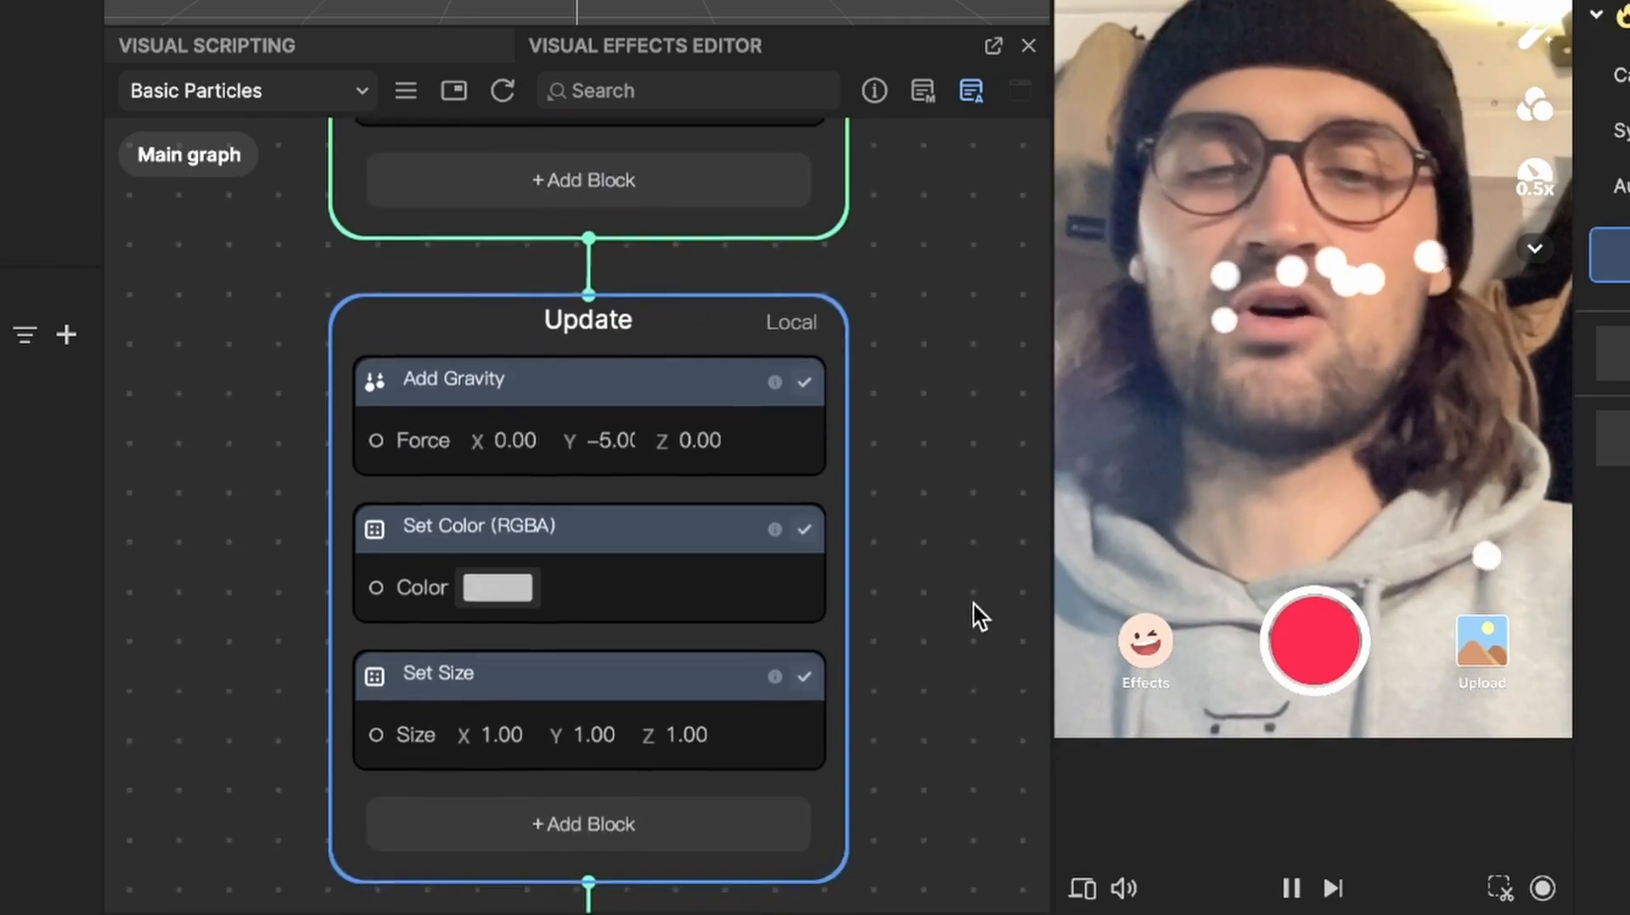
# Add a Set Size block scaling particles to 0.5 on X, Y and Z
pyautogui.scroll(-3)
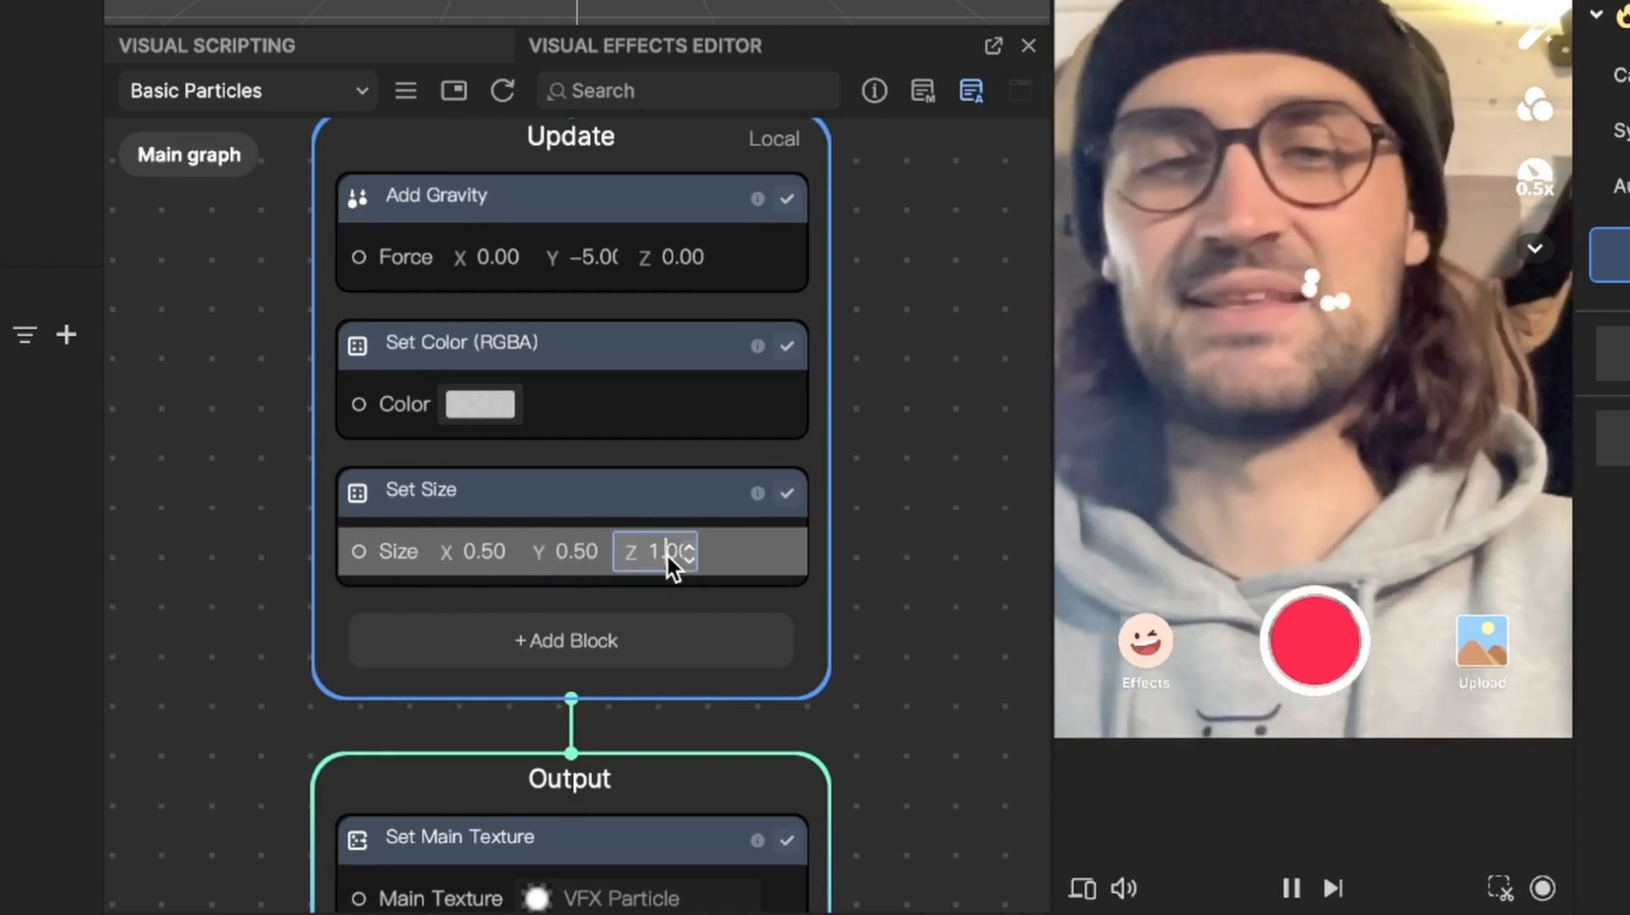
pyautogui.write('0.5')
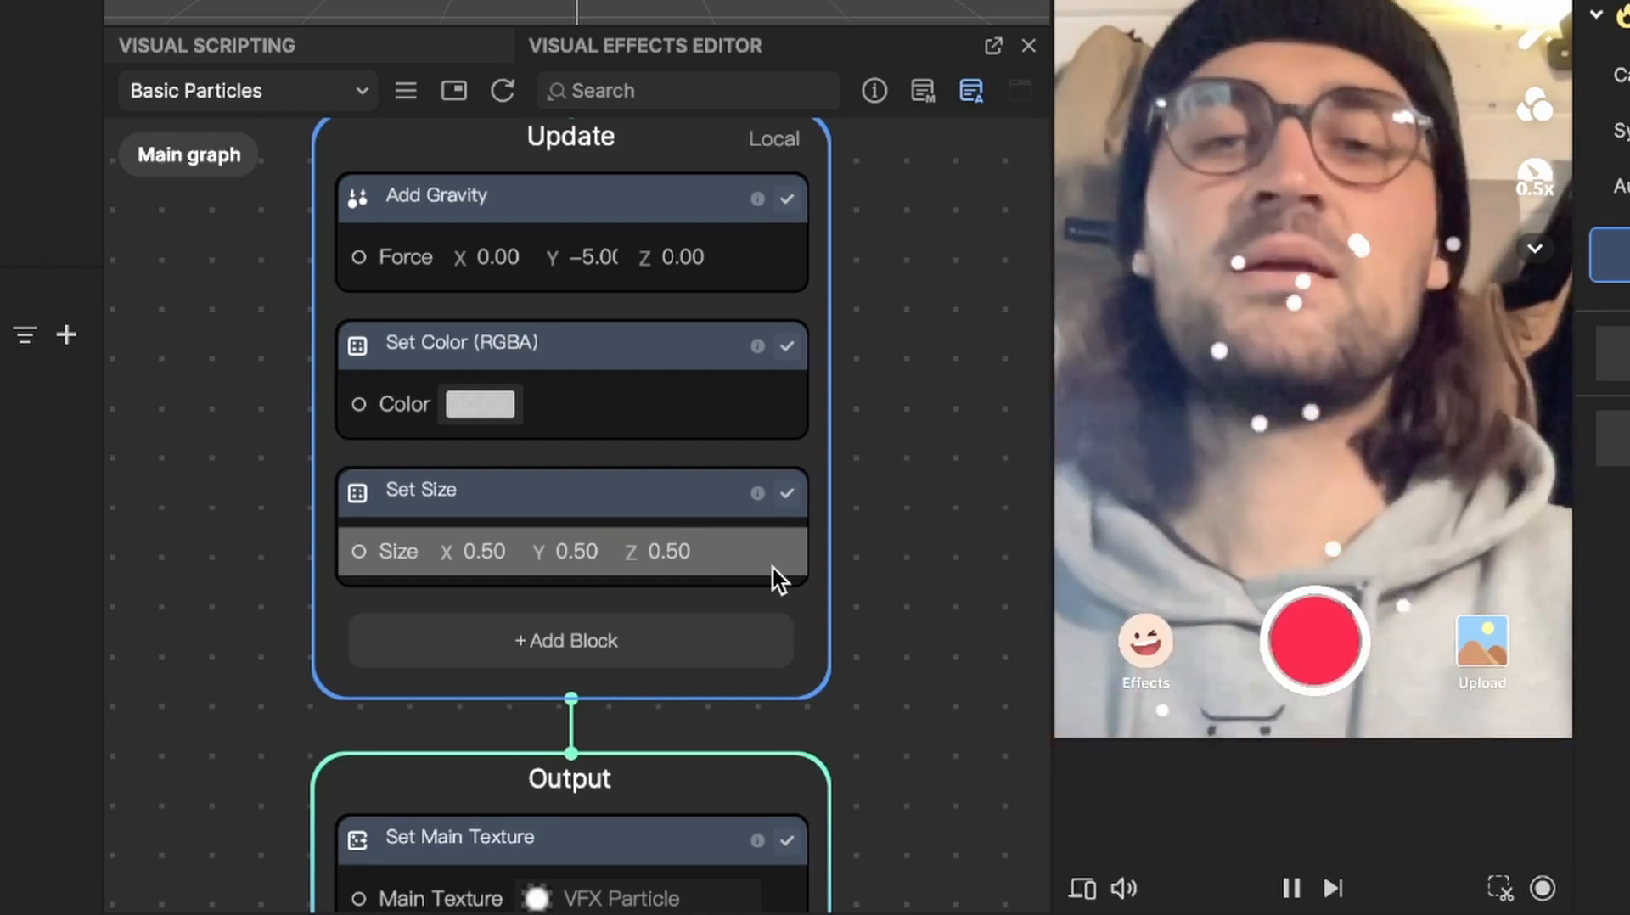
pyautogui.moveTo(888, 436)
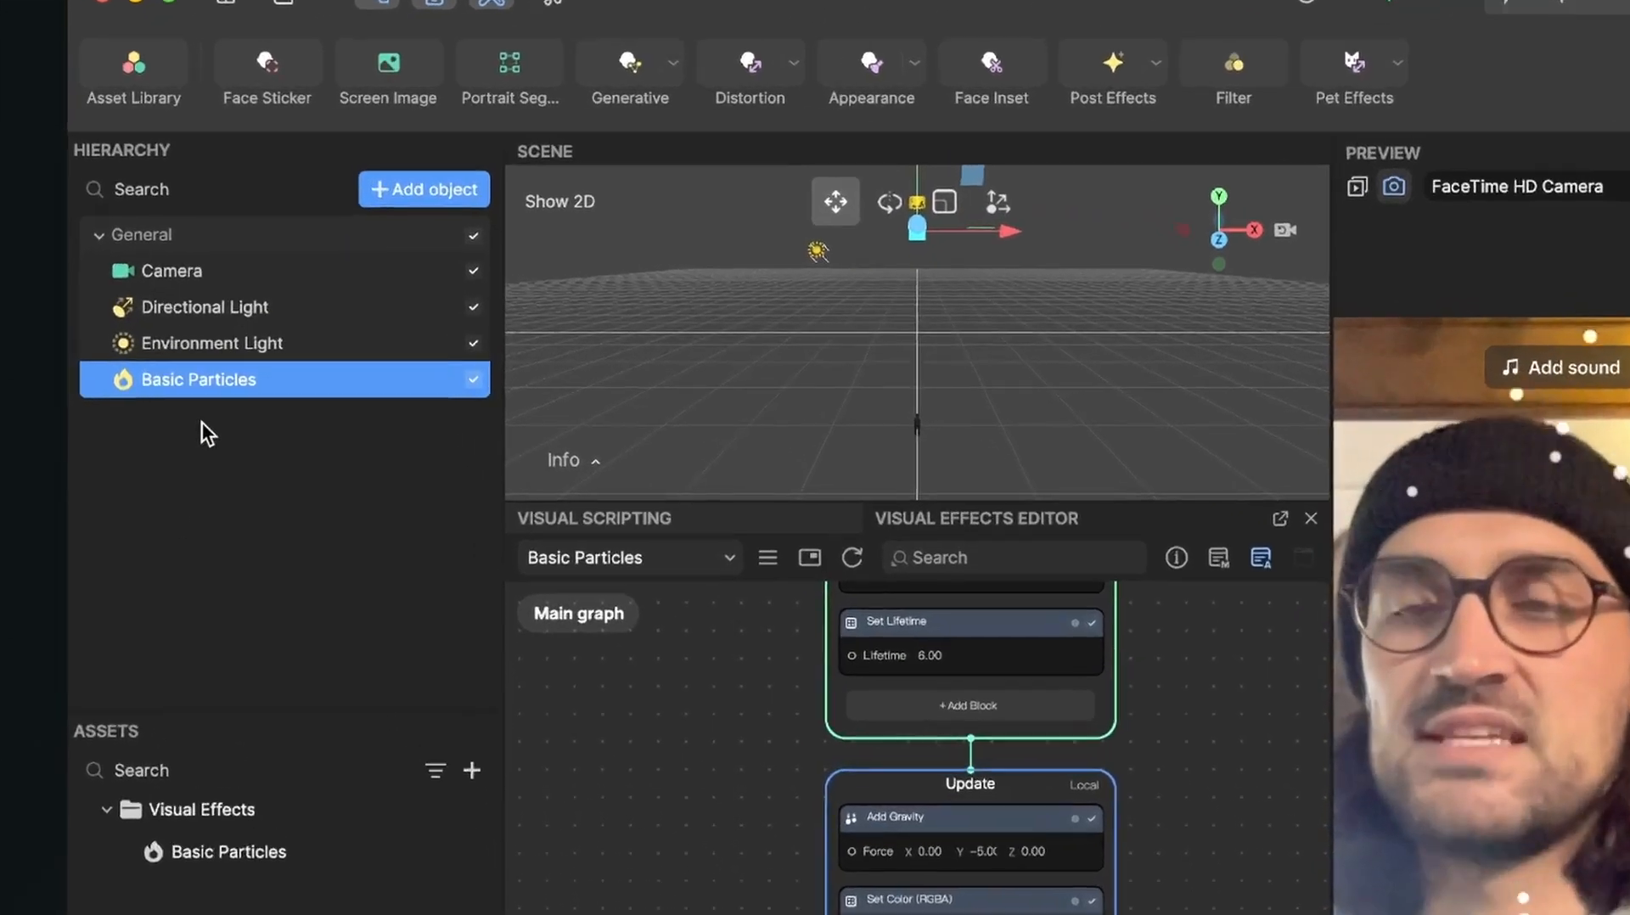
# Duplicate Basic Particles twice and place the newest copy at X 10, Y 24
pyautogui.rightClick(198, 378)
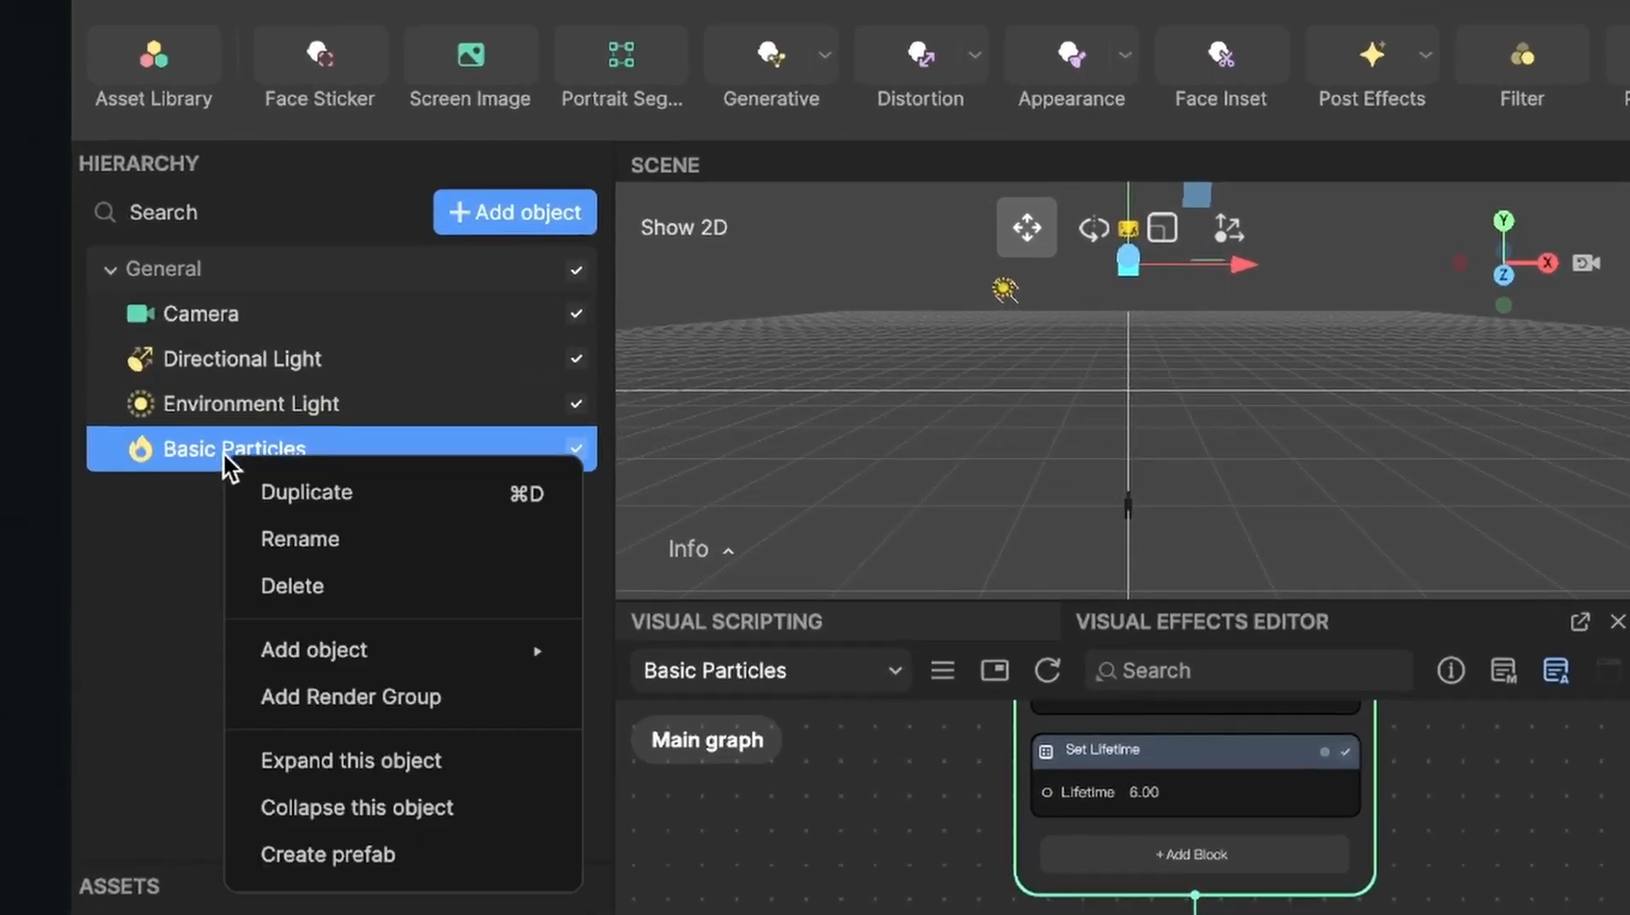
pyautogui.click(305, 491)
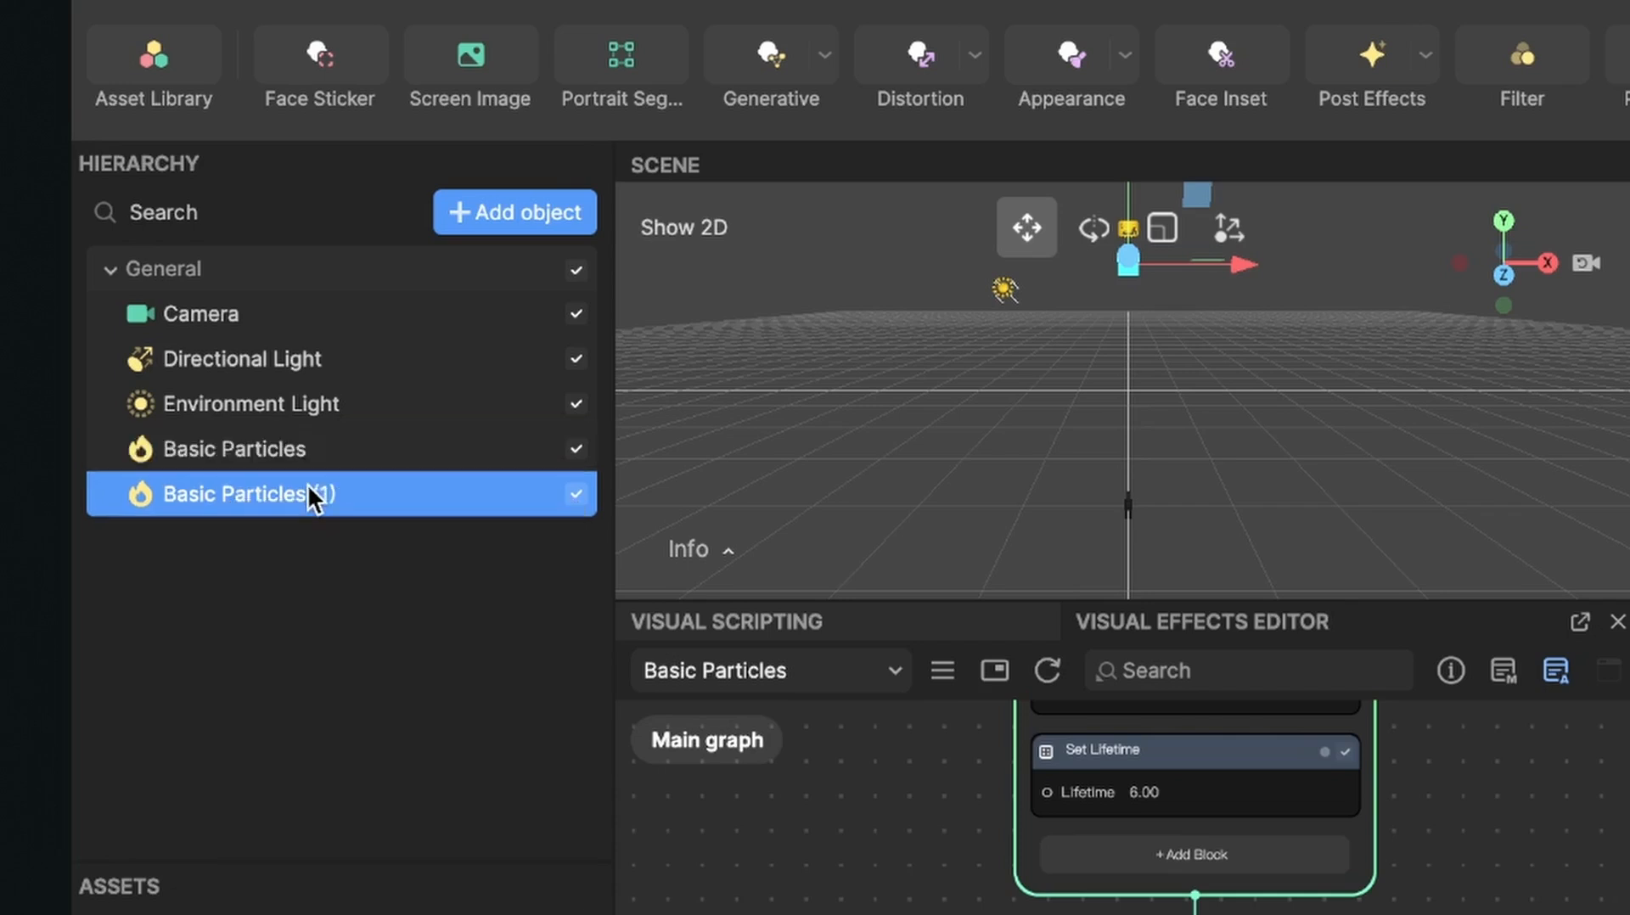
pyautogui.moveTo(244, 520)
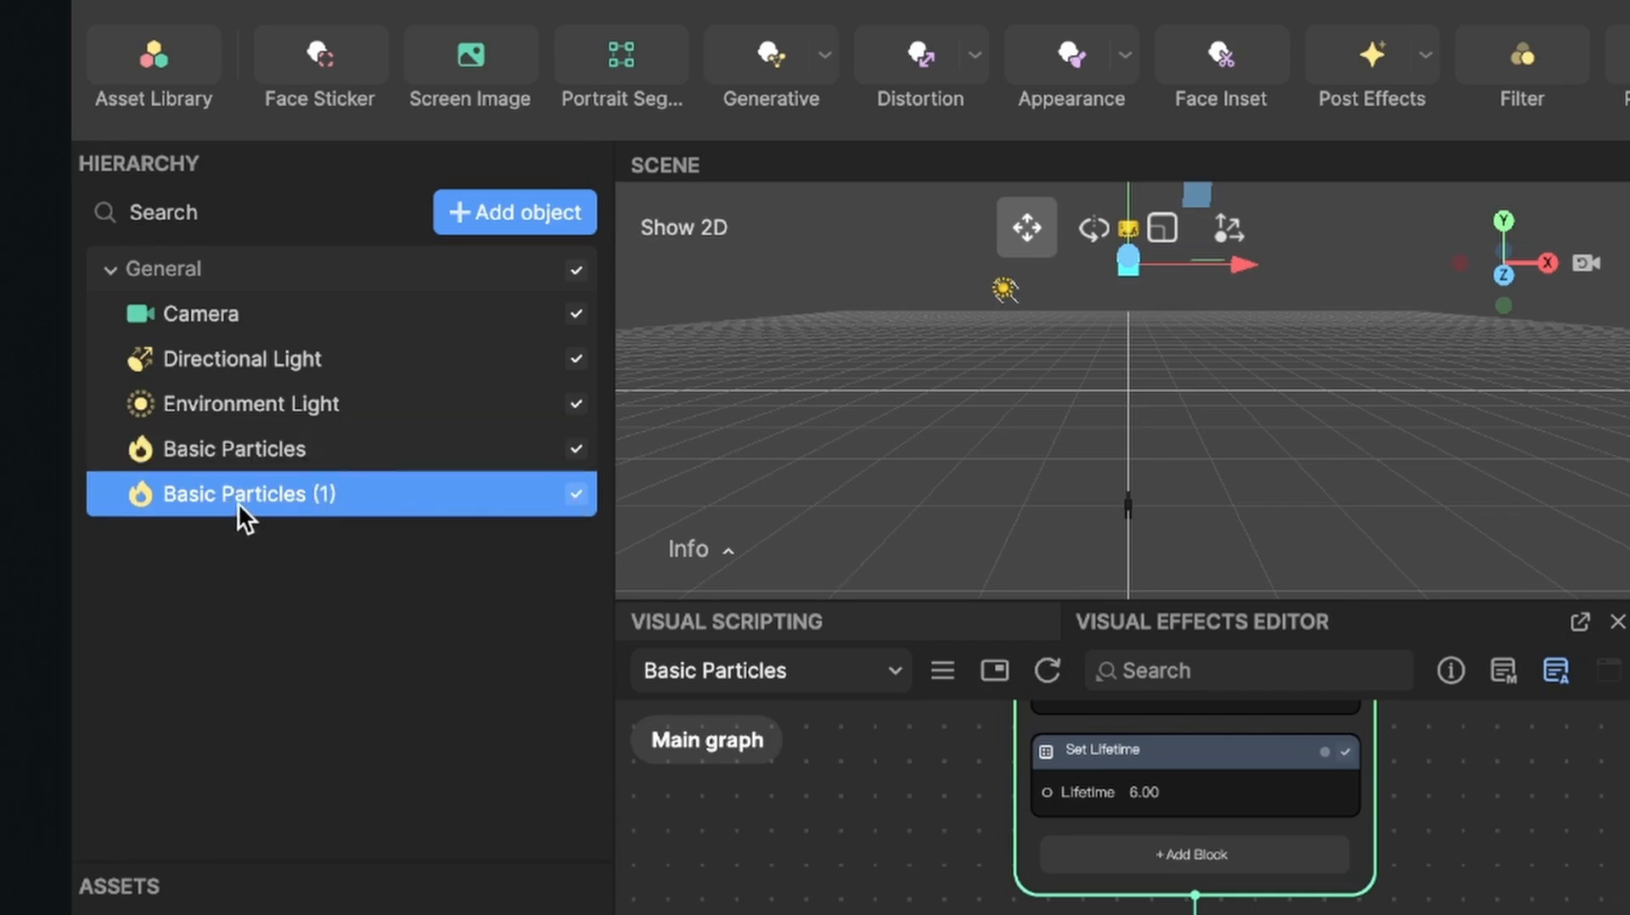
pyautogui.moveTo(281, 502)
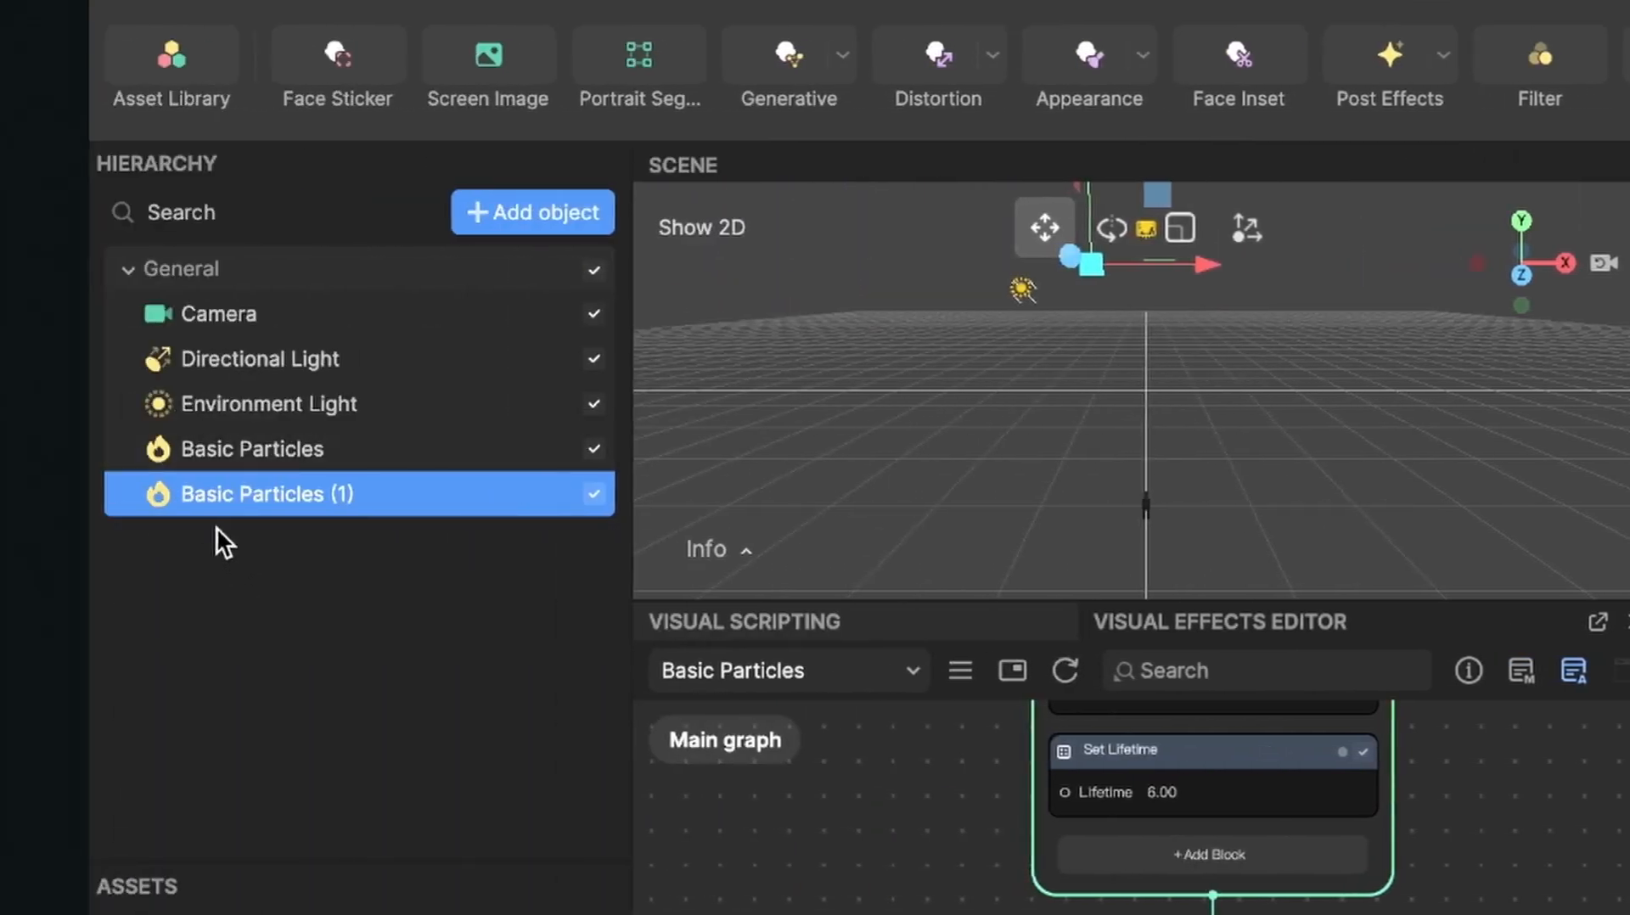
pyautogui.rightClick(269, 494)
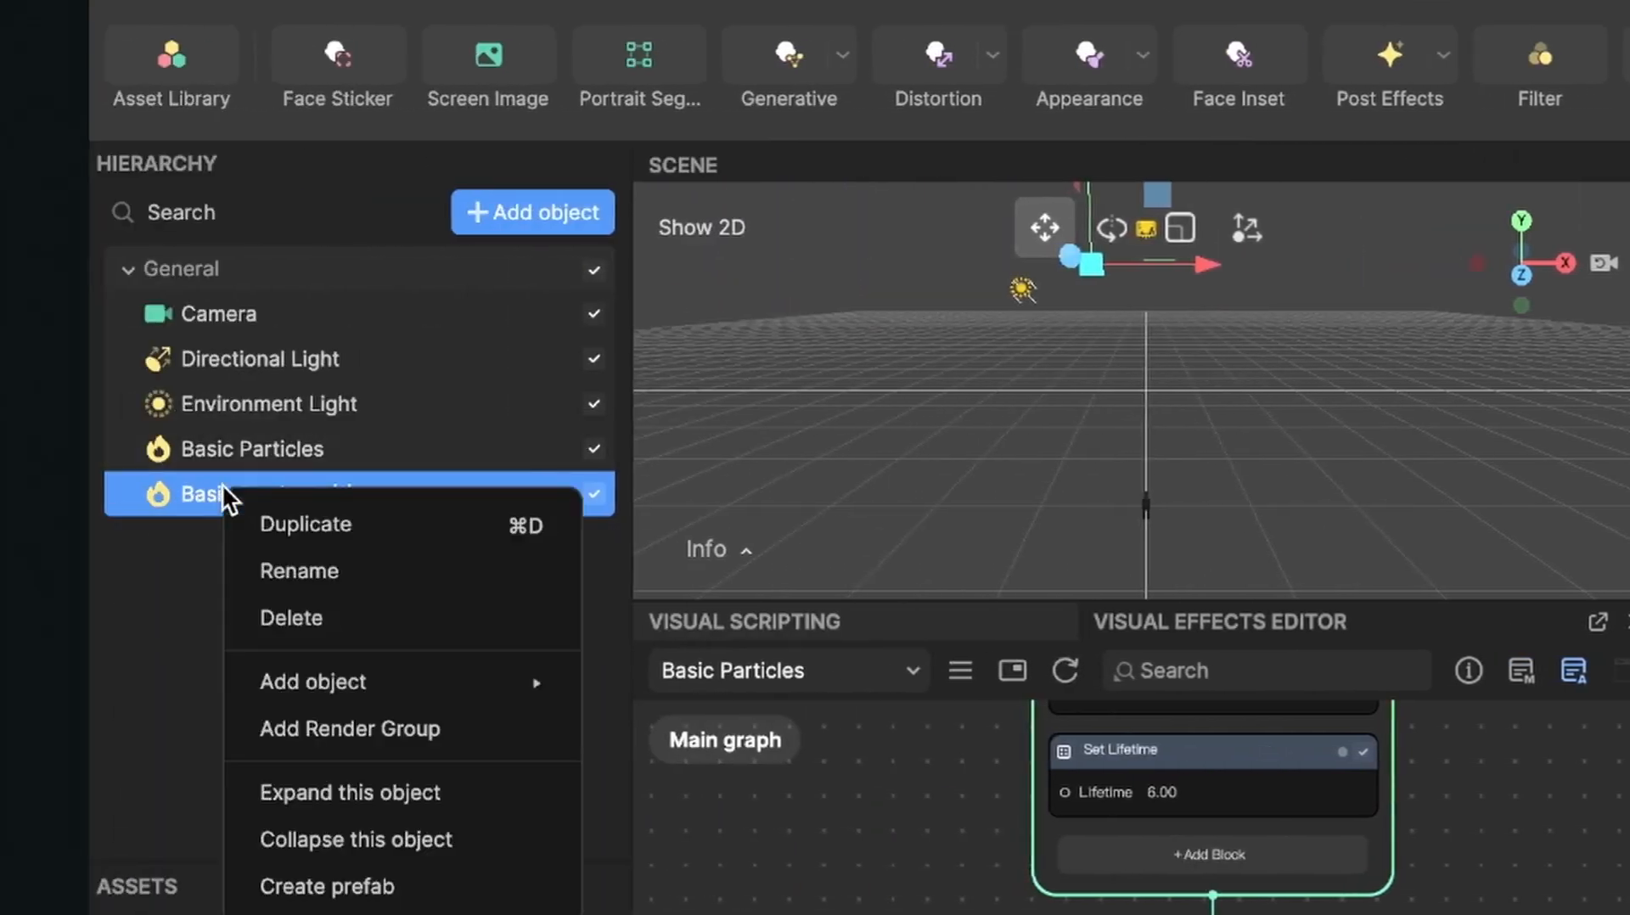
pyautogui.click(305, 523)
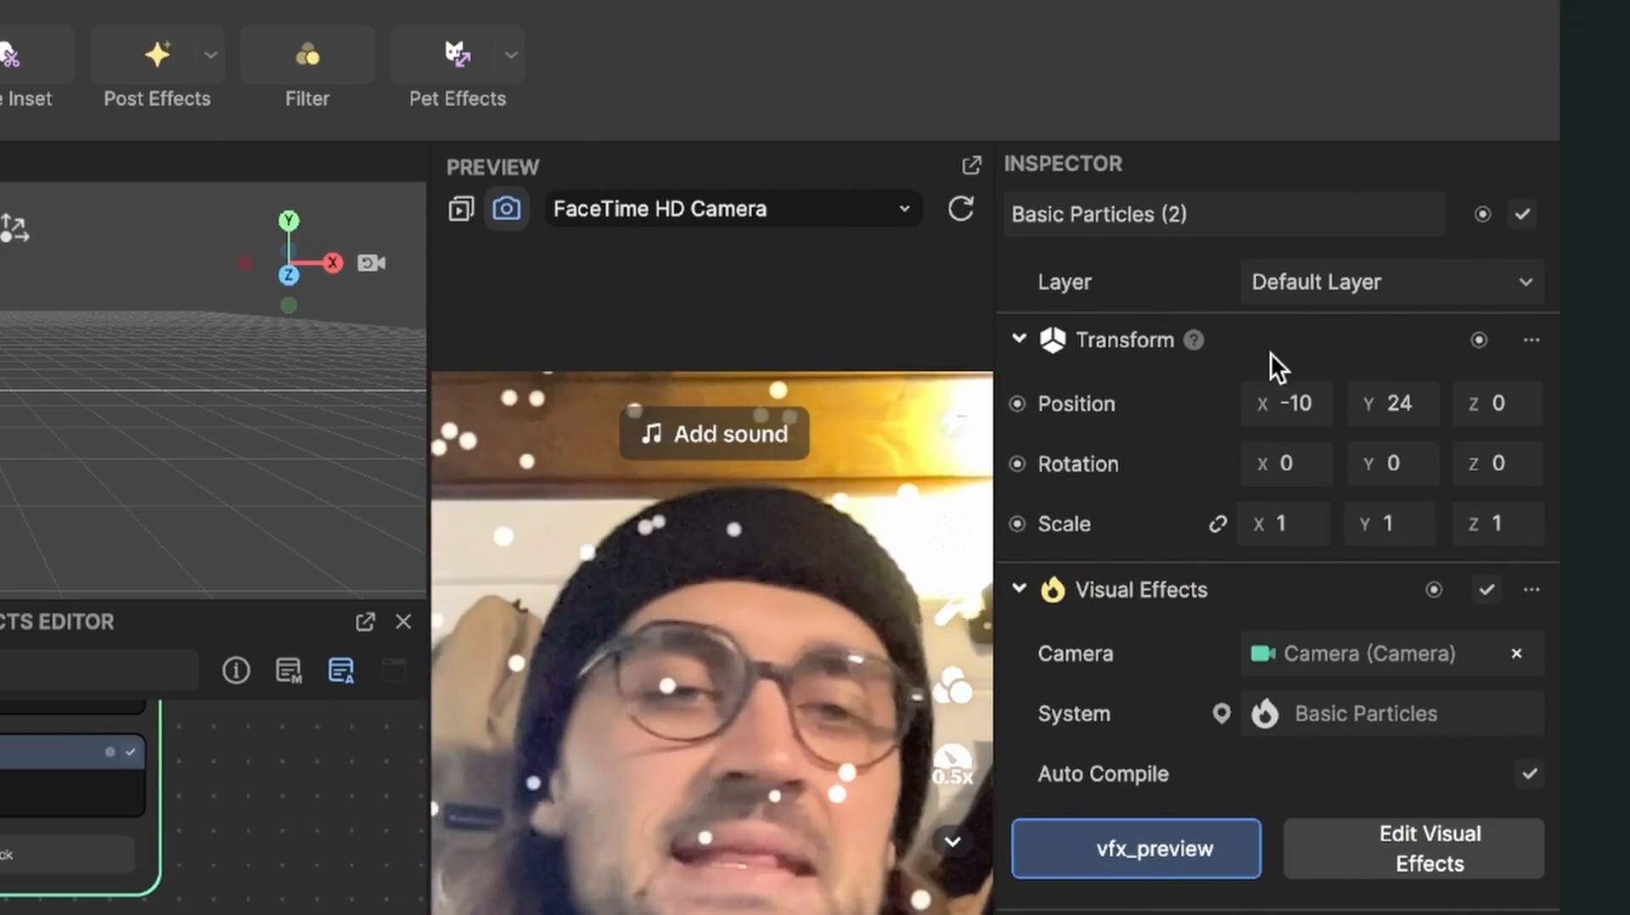
pyautogui.click(1286, 403)
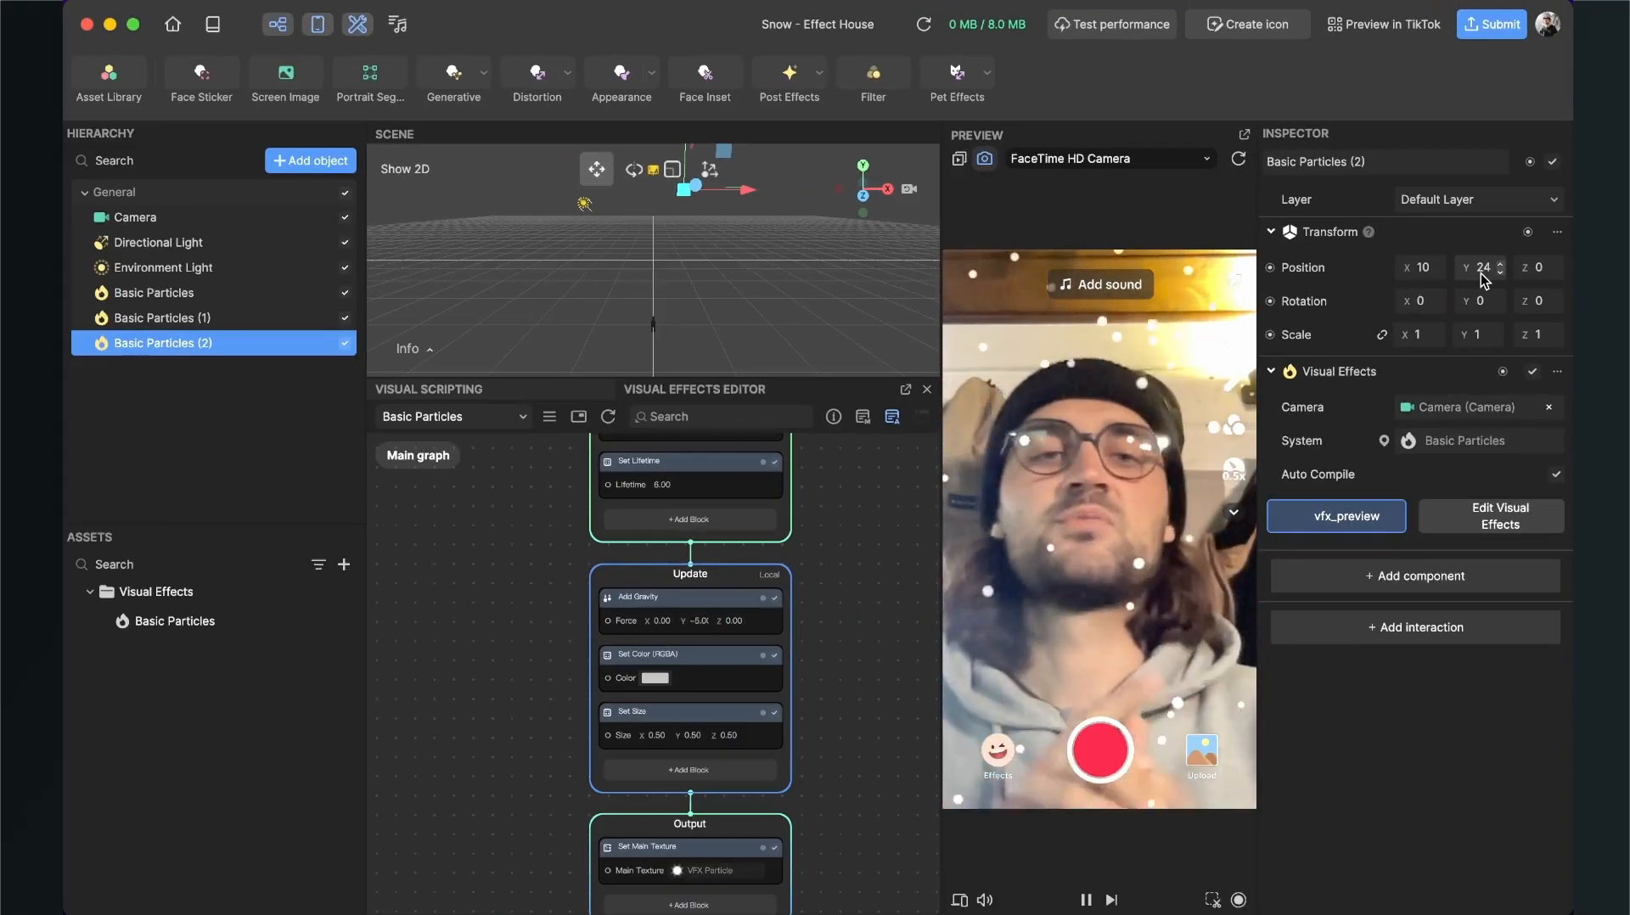
pyautogui.moveTo(826, 544)
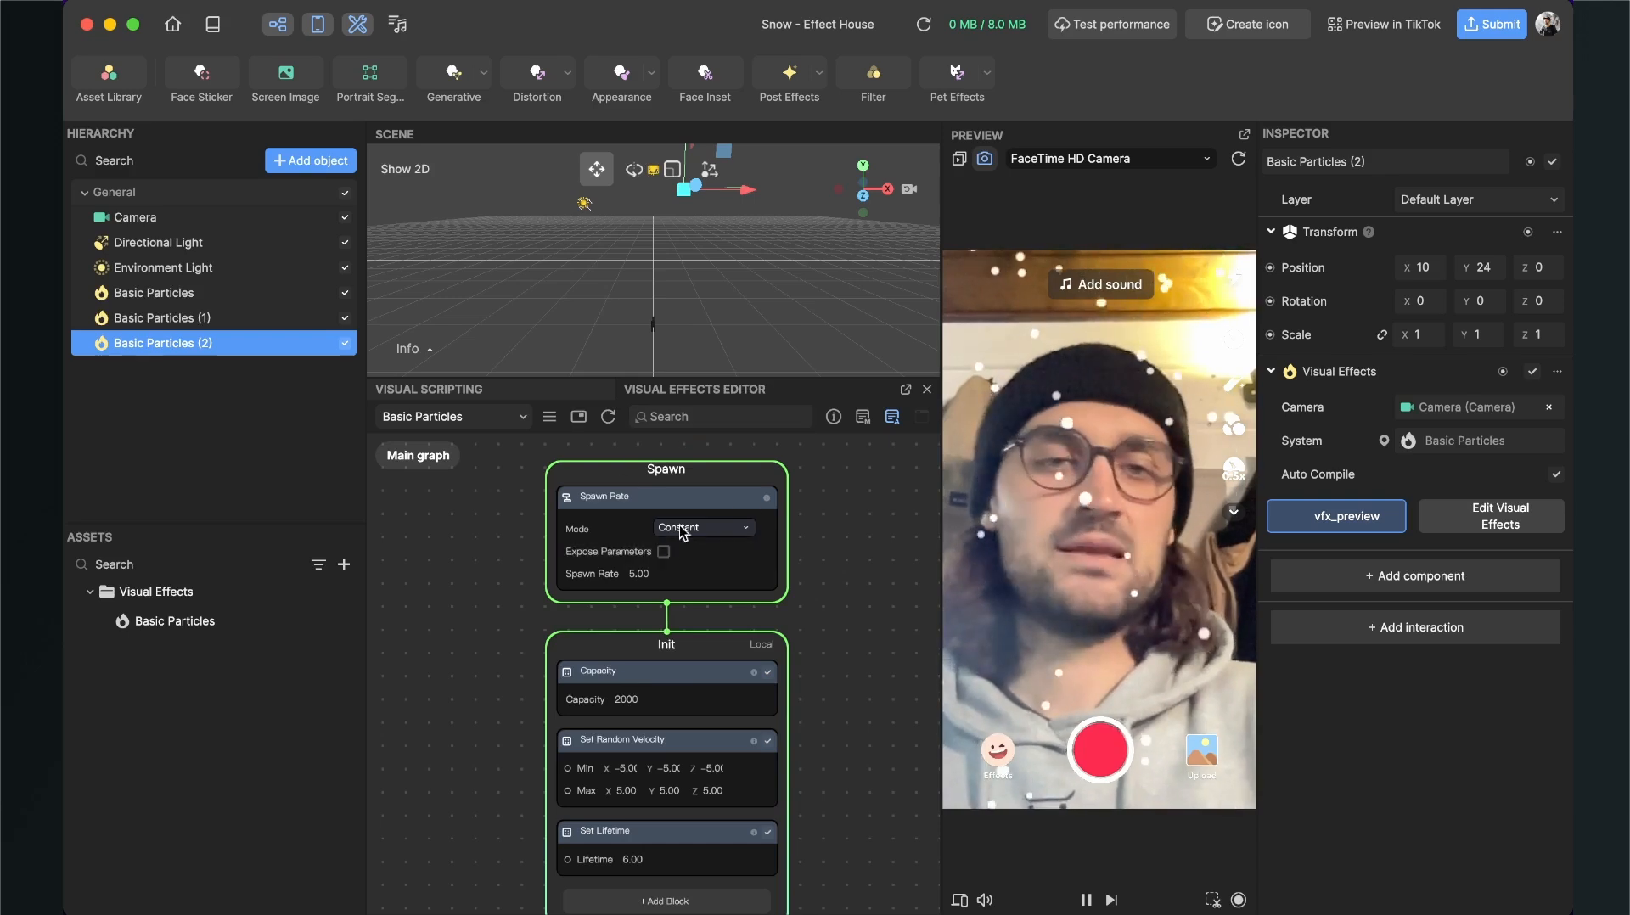
pyautogui.moveTo(714, 602)
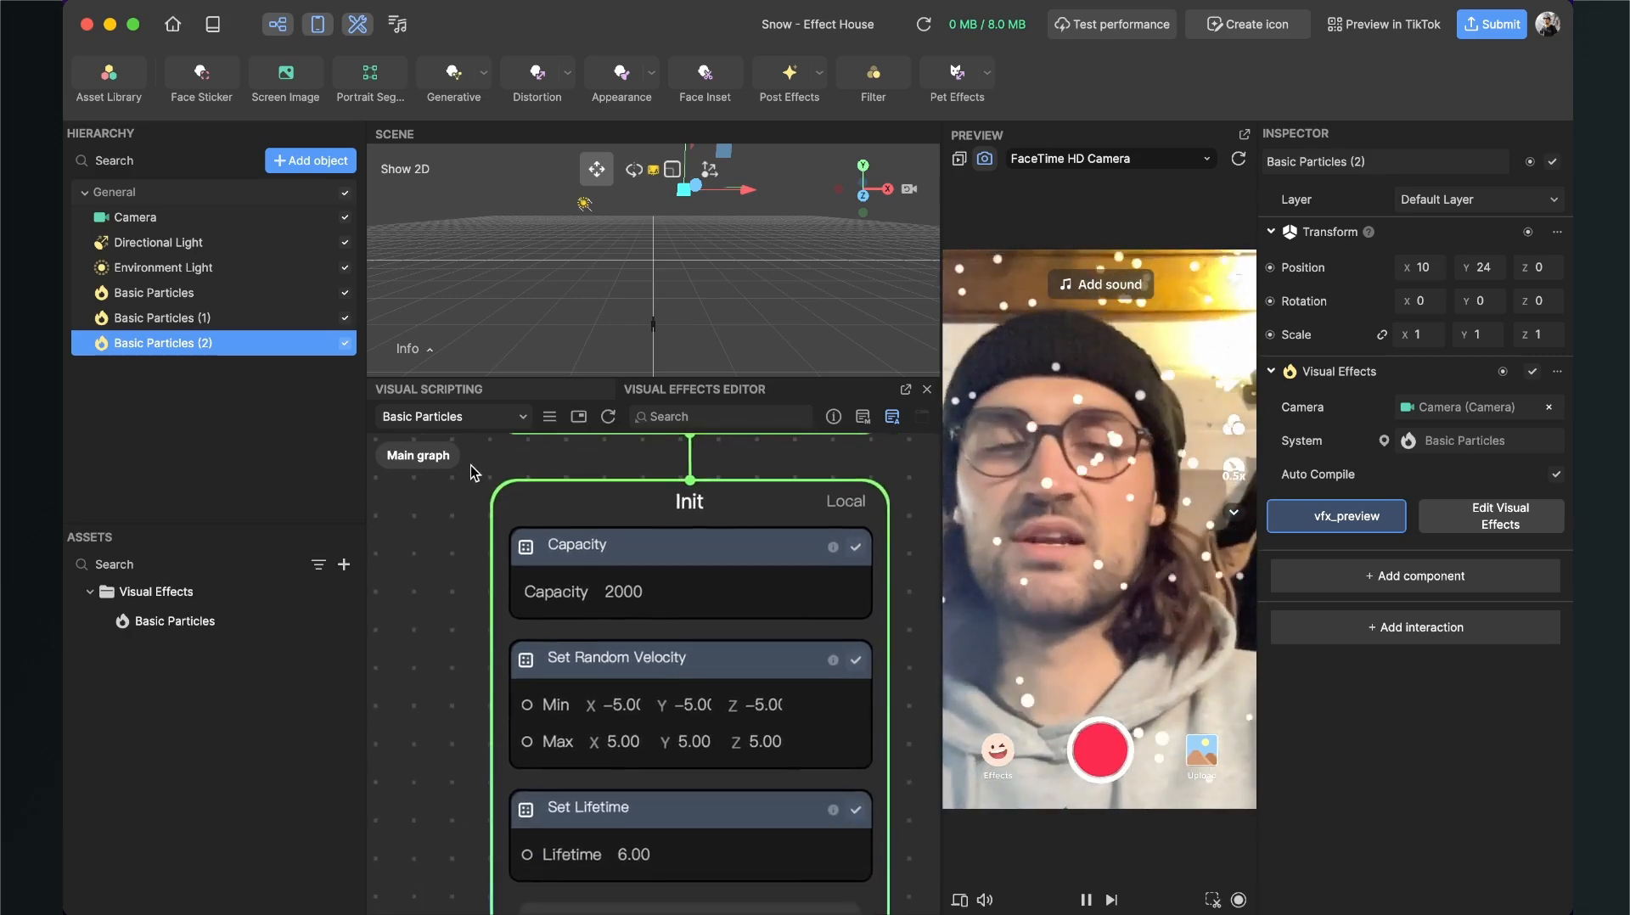
# Scroll down to the newest copy's Add Gravity block, its Force Y reading -2
pyautogui.scroll(-3)
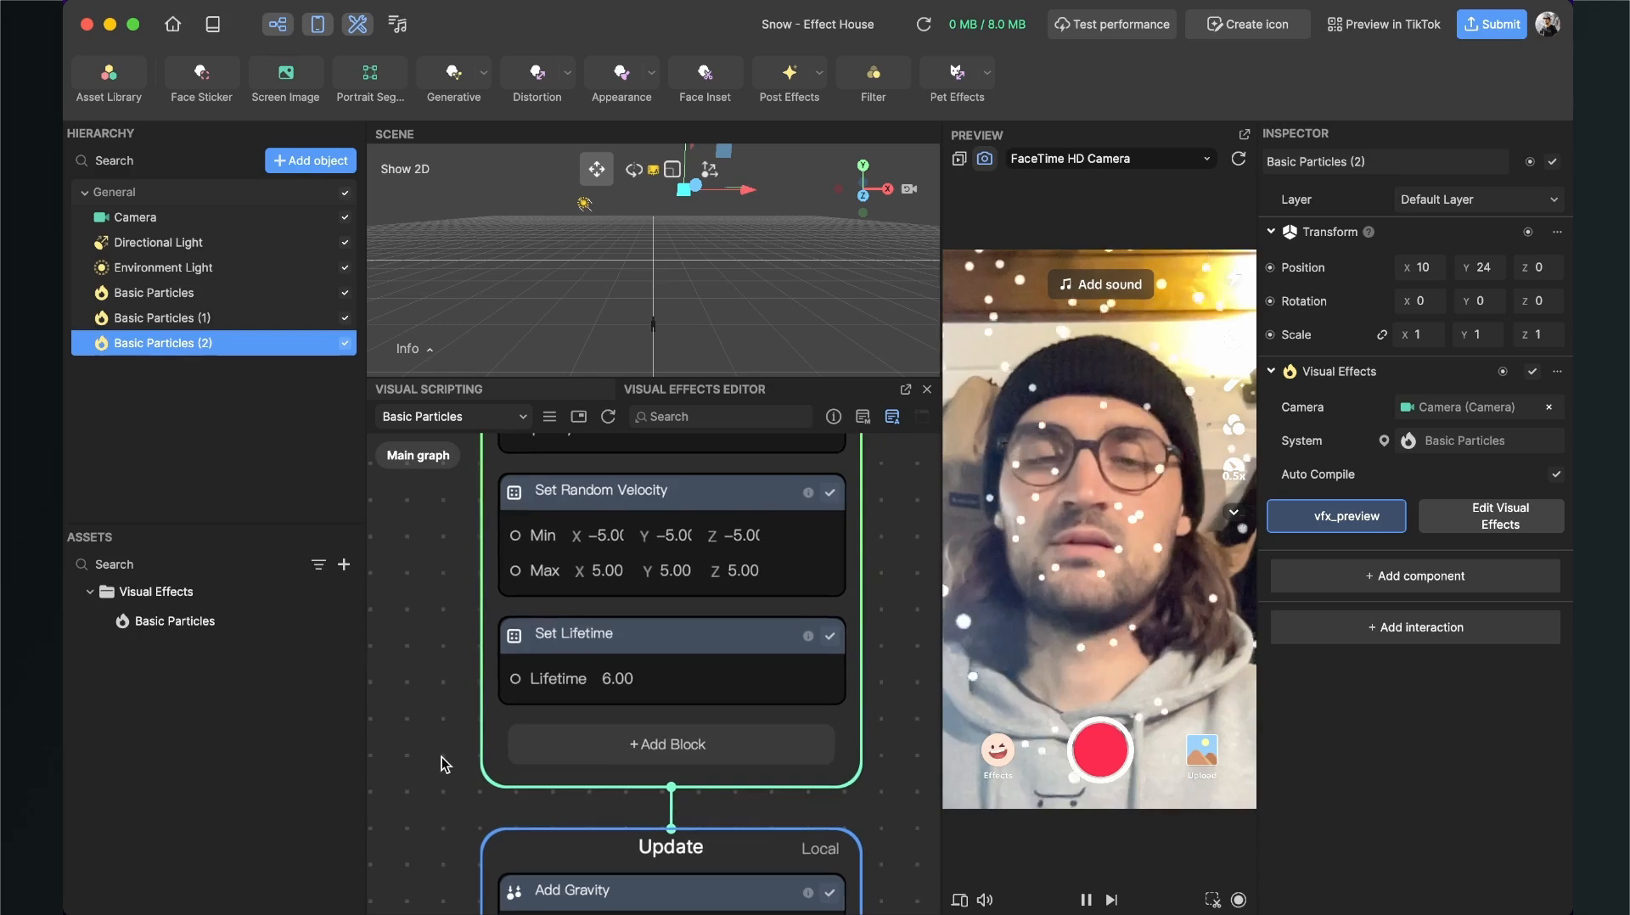
pyautogui.scroll(-3)
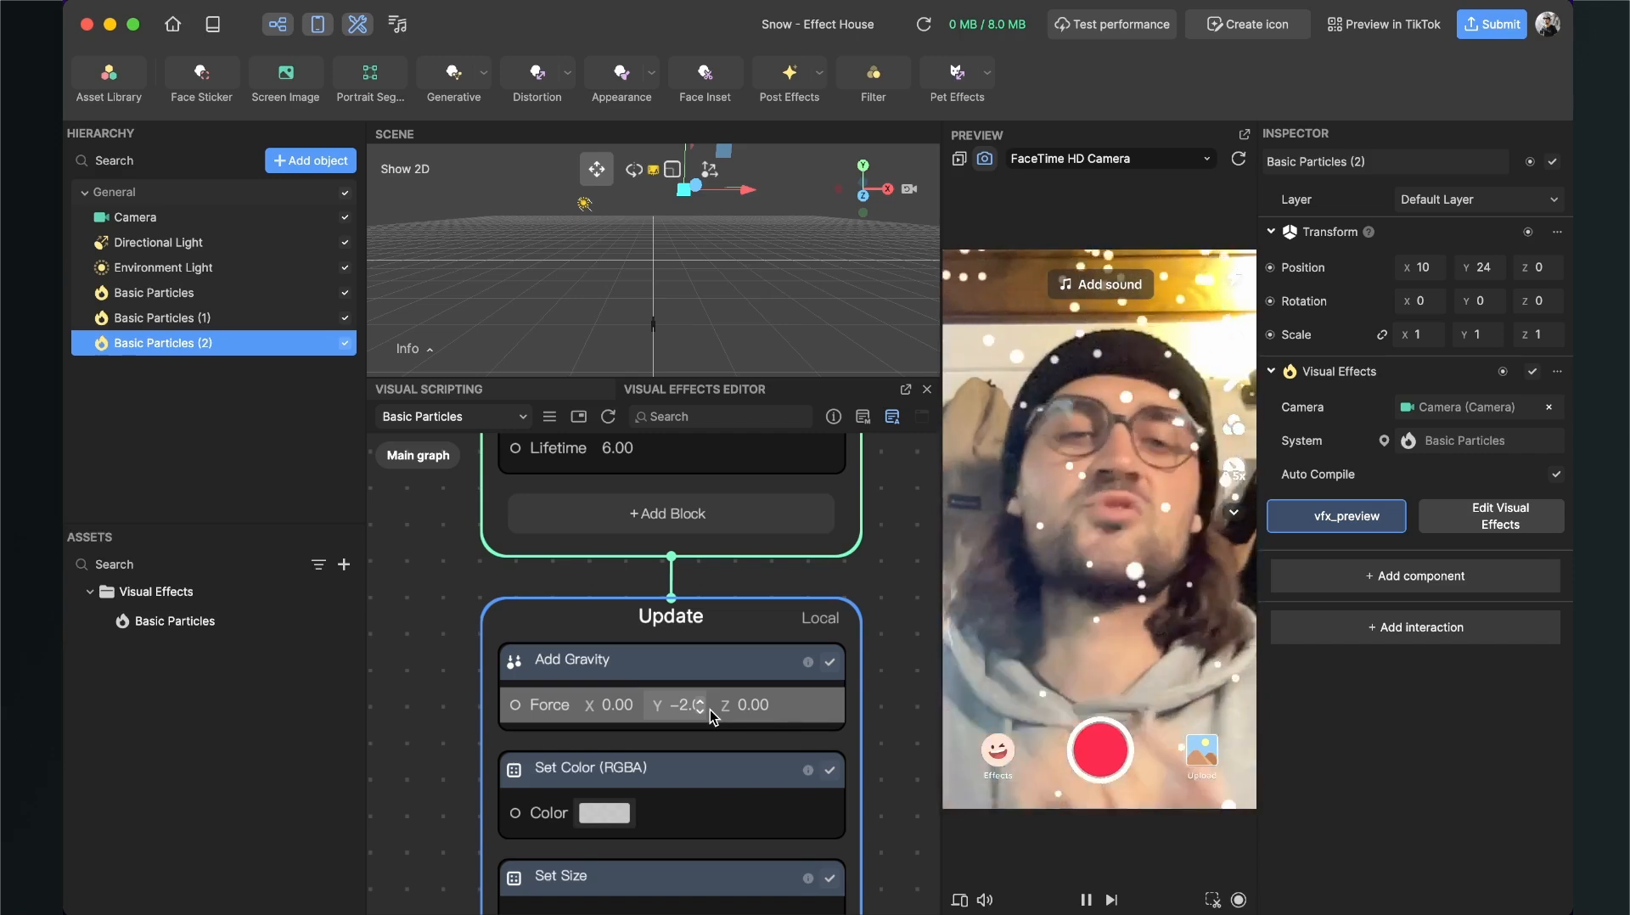
pyautogui.moveTo(448, 597)
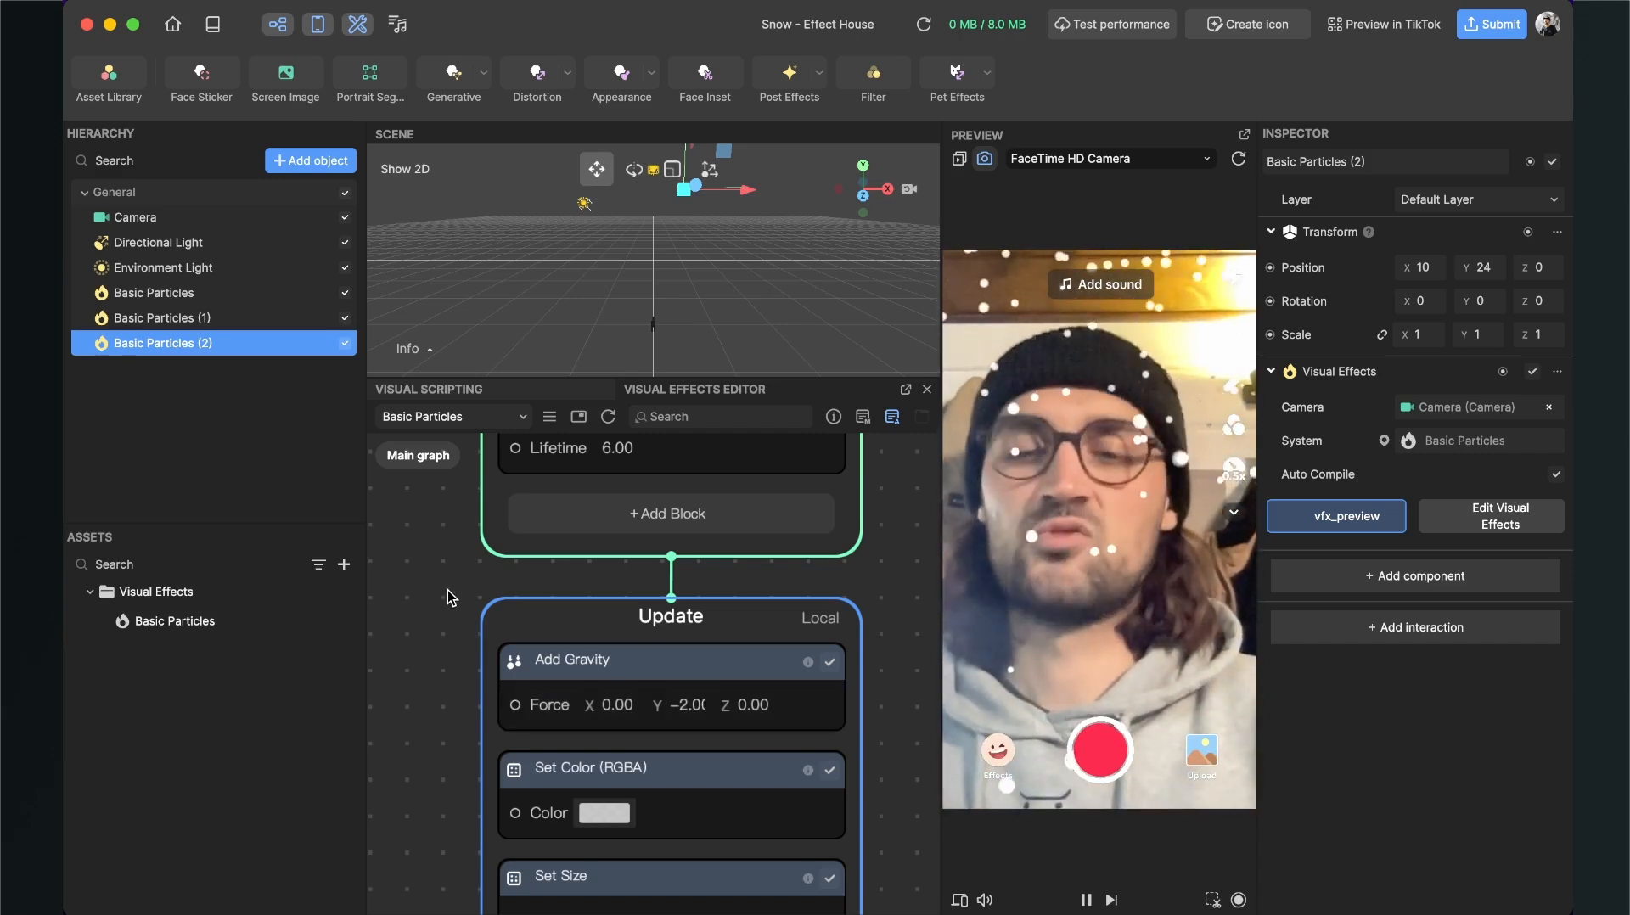